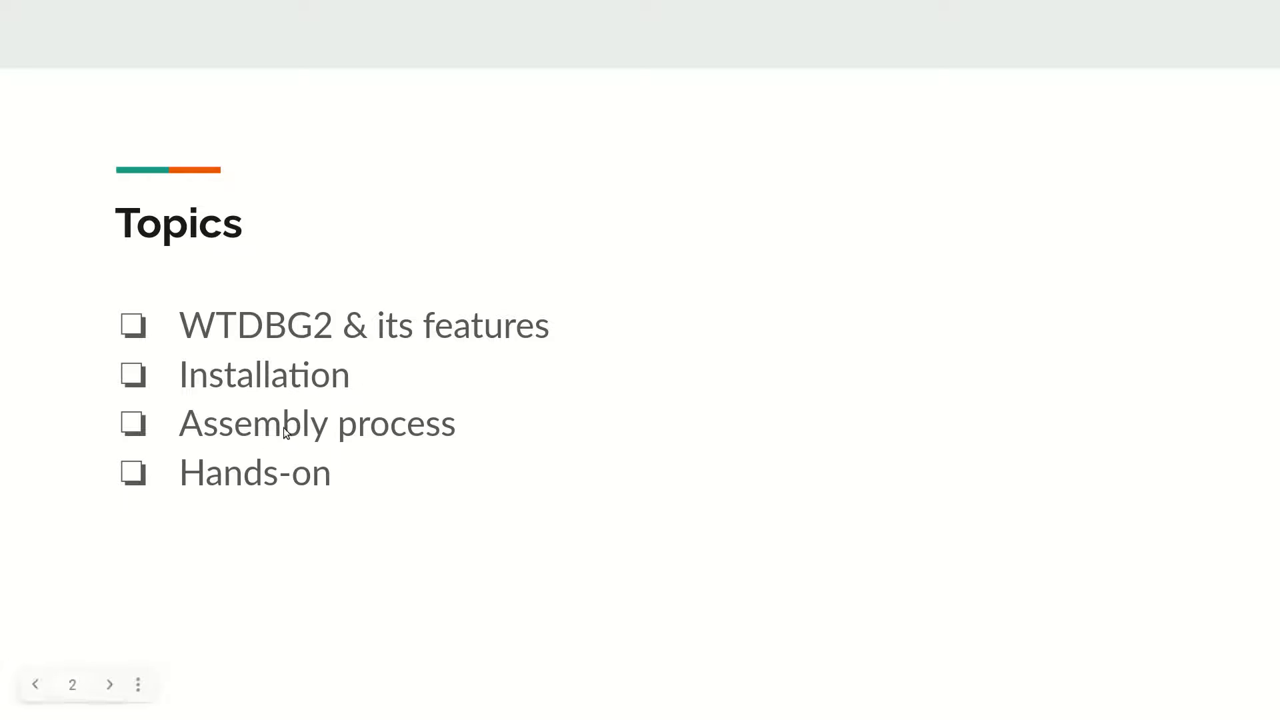
mouse_move(305, 496)
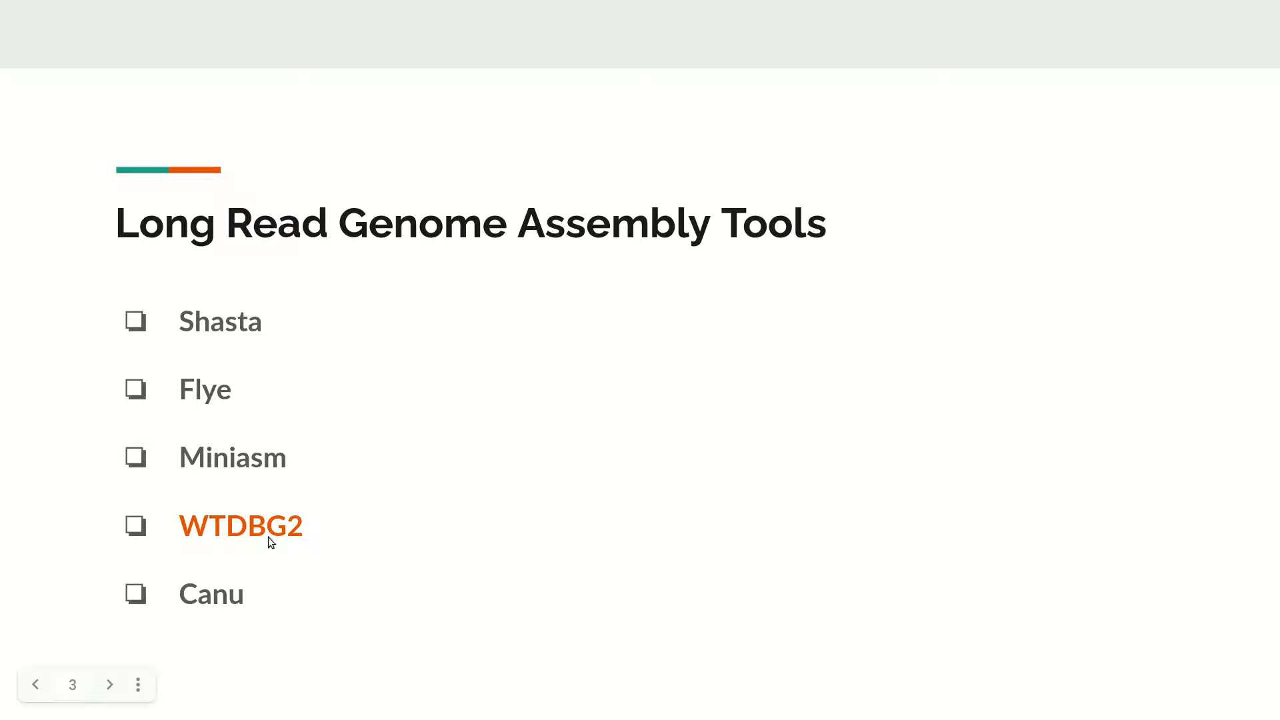
mouse_move(255, 607)
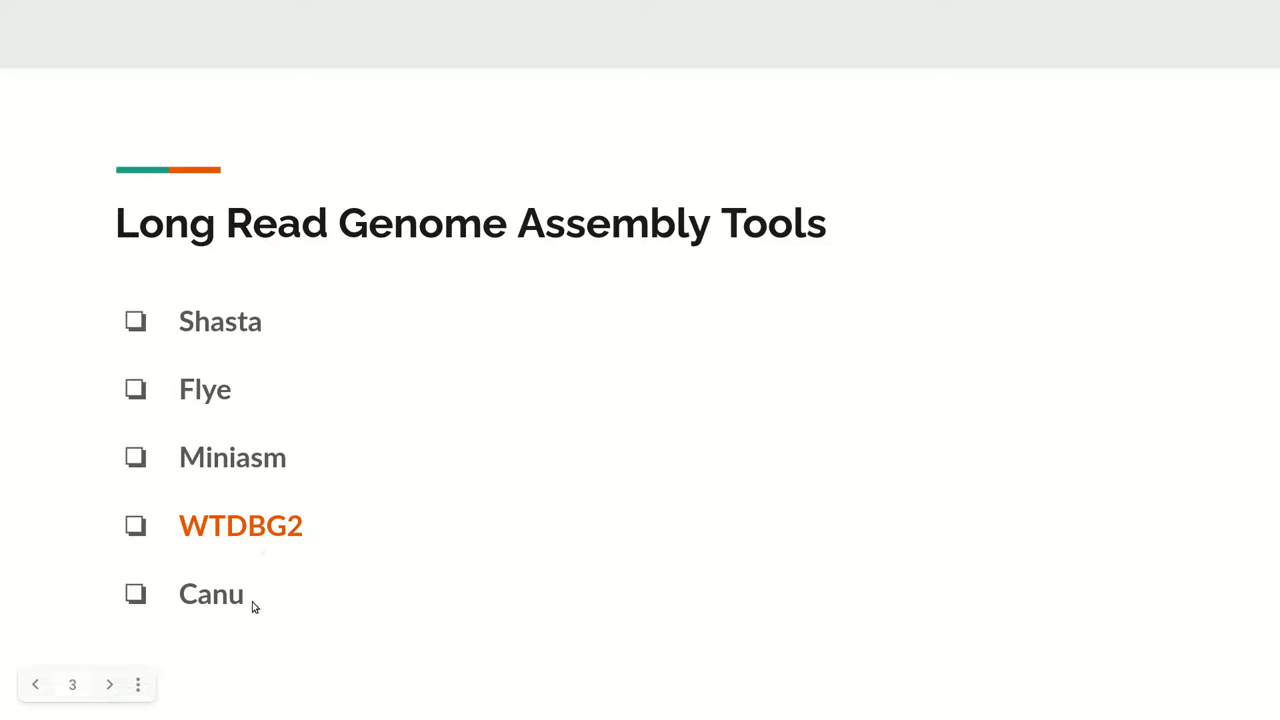
mouse_move(307, 568)
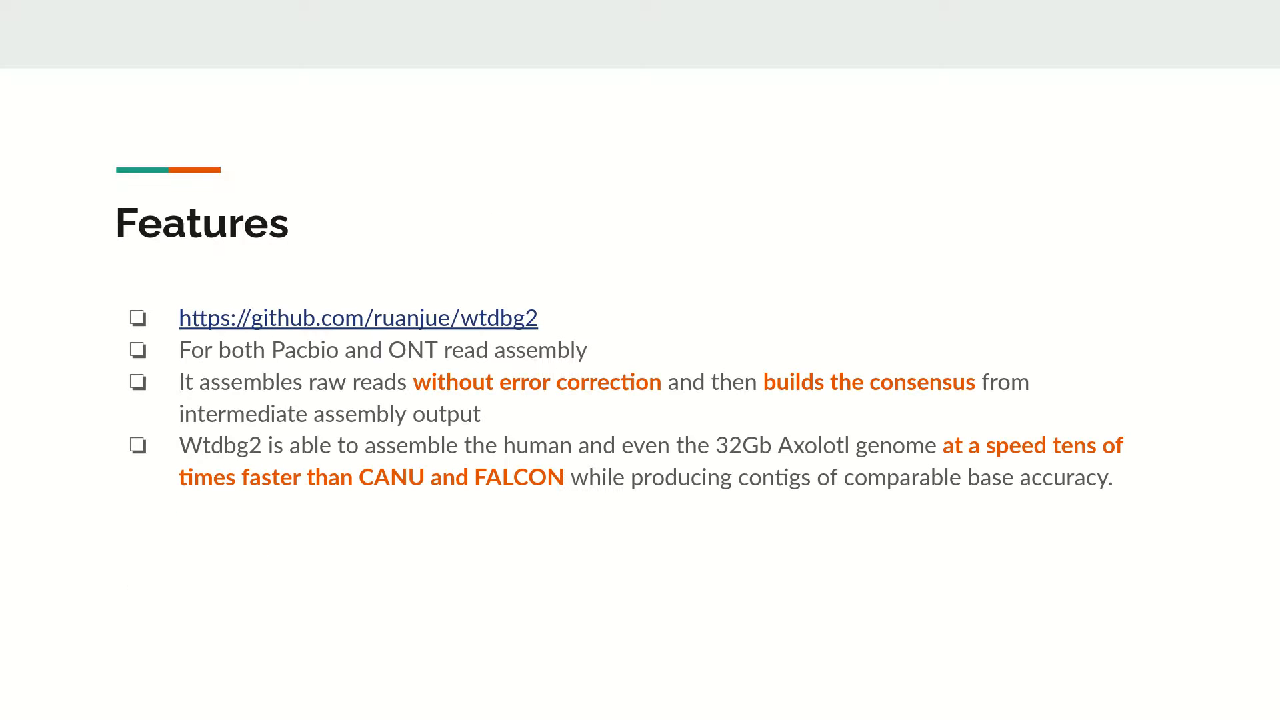
mouse_move(216, 363)
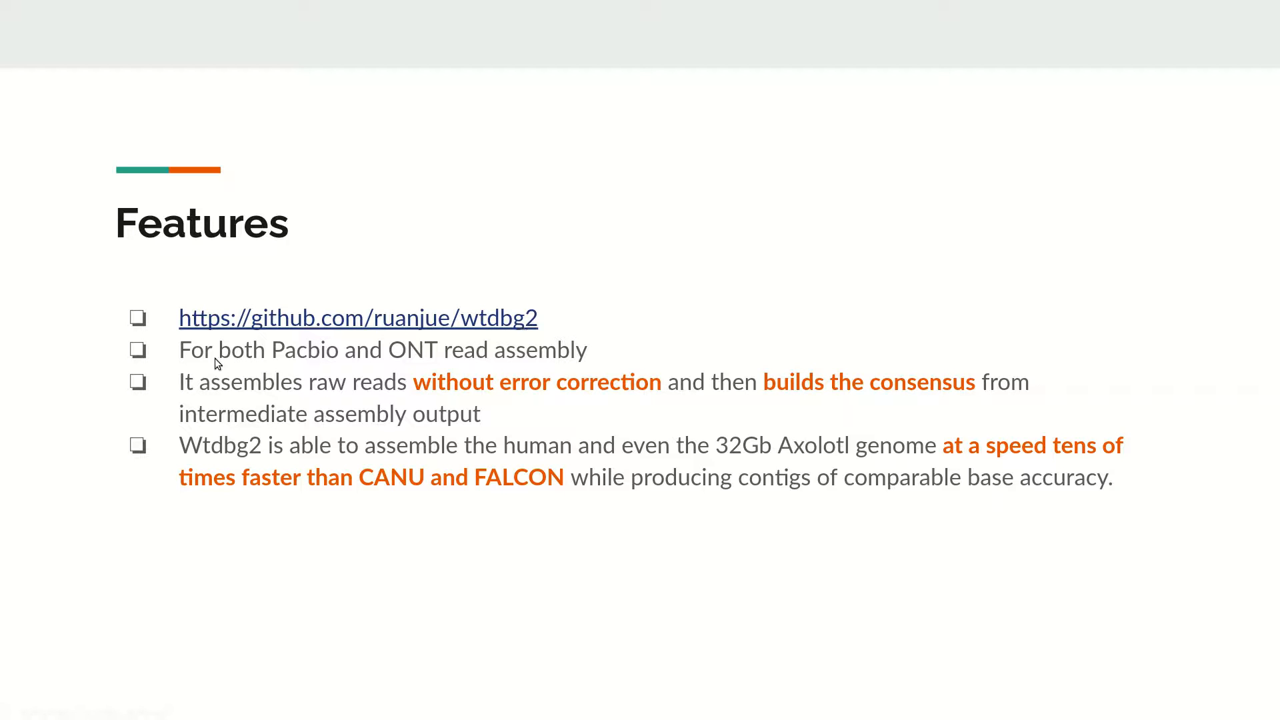
mouse_move(348, 365)
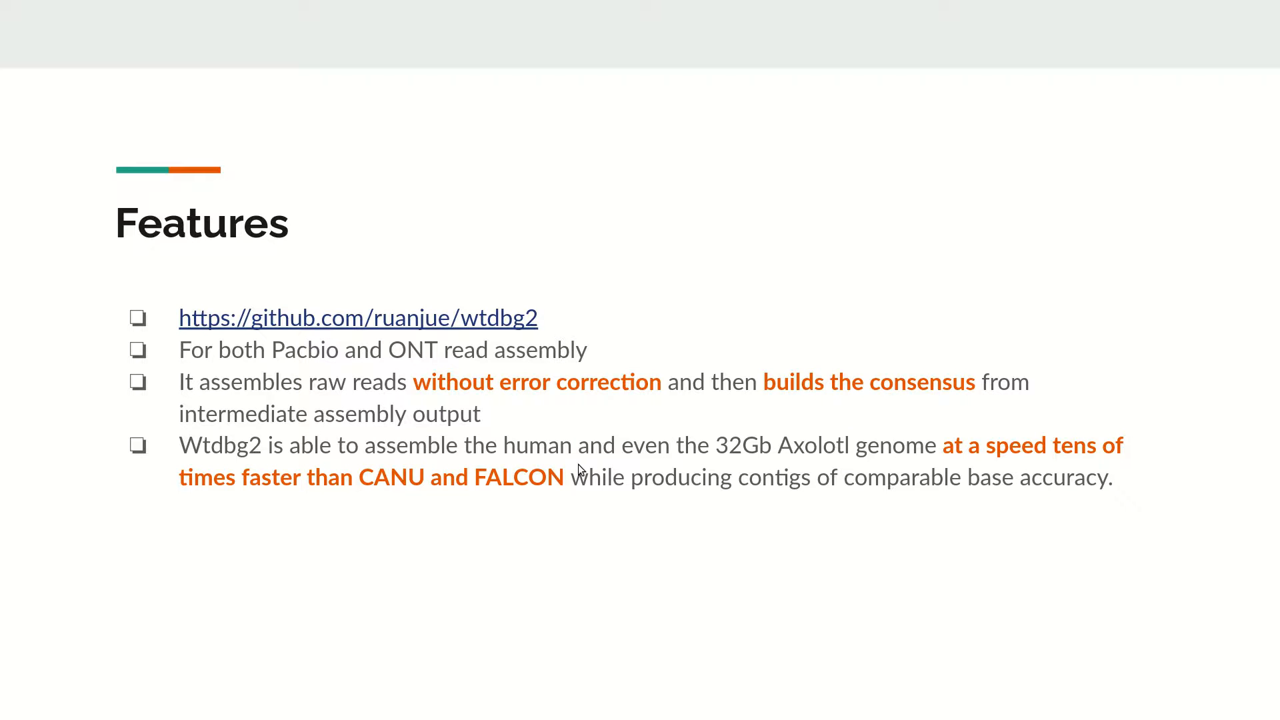
- Advance the slides to the Installation slide with the wtdbg2 git clone and make commands
key(Right)
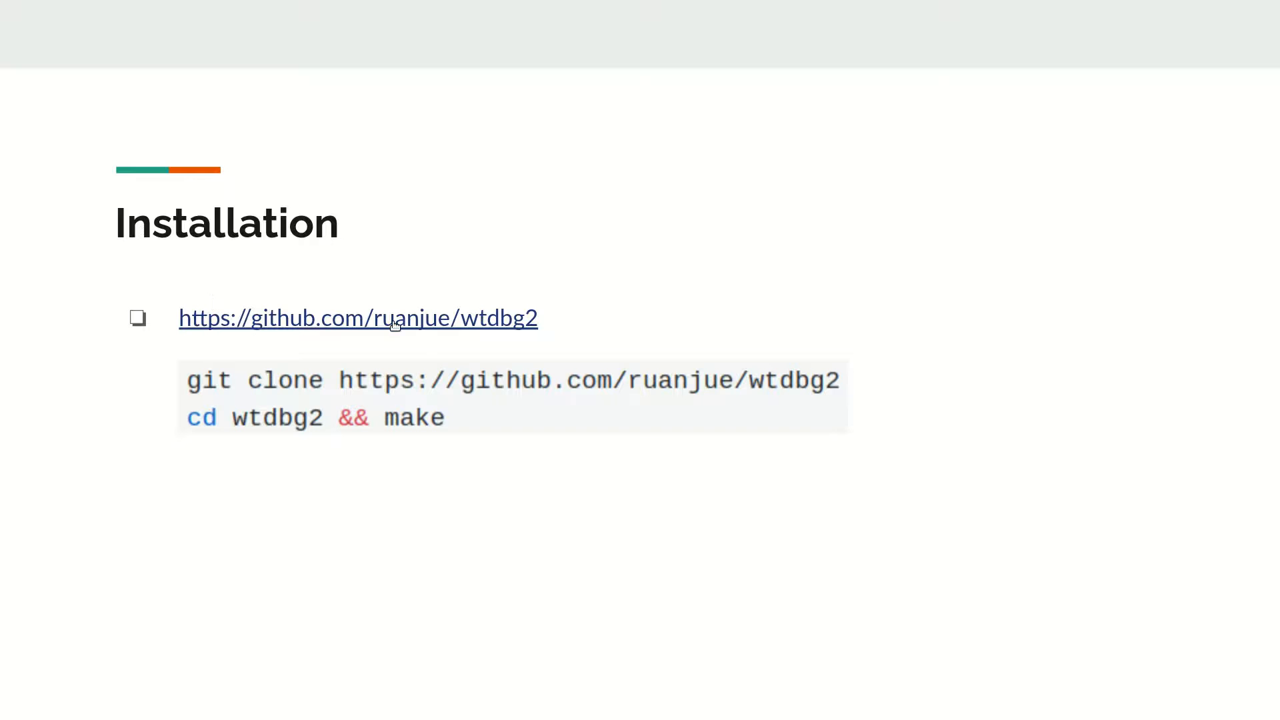
mouse_move(662, 396)
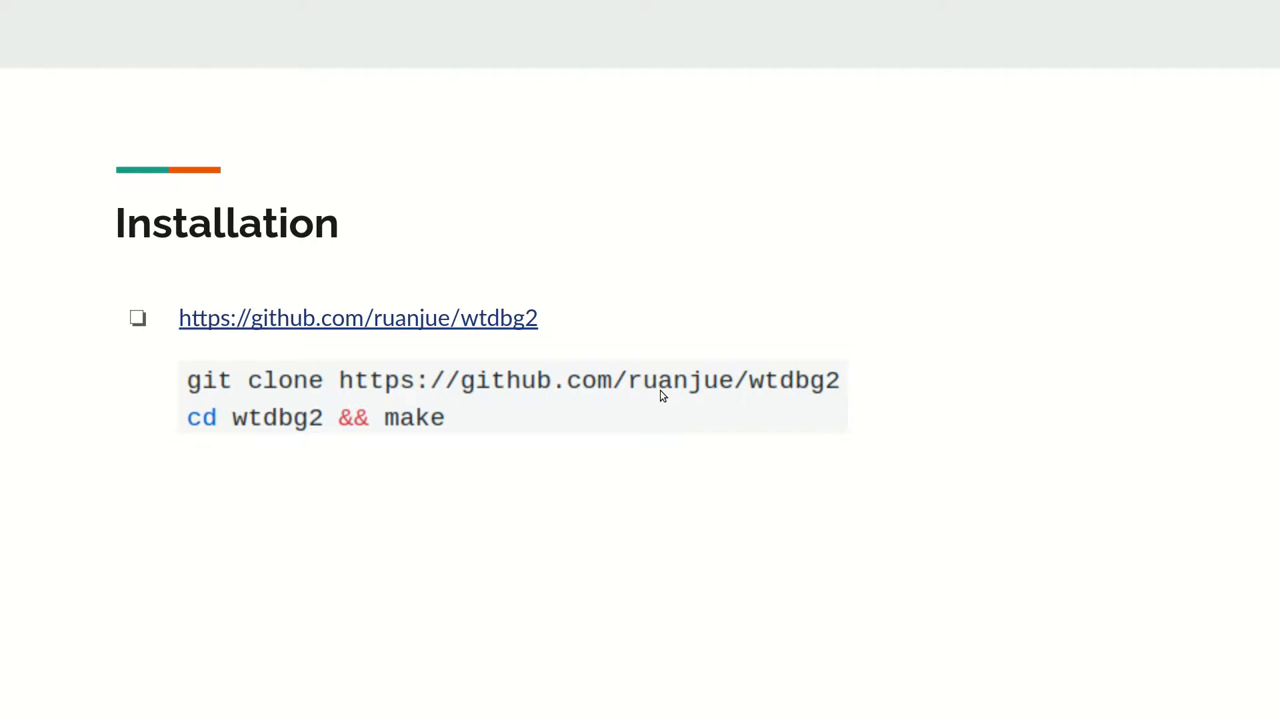
mouse_move(308, 437)
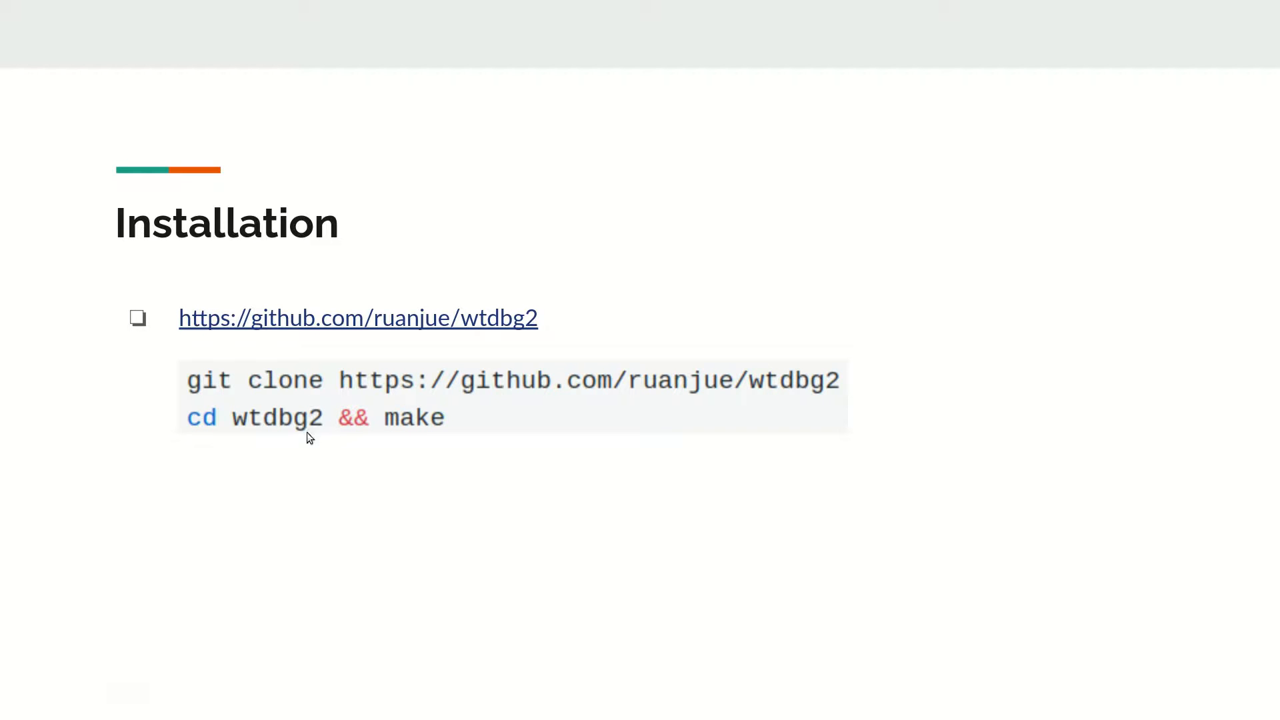
mouse_move(436, 438)
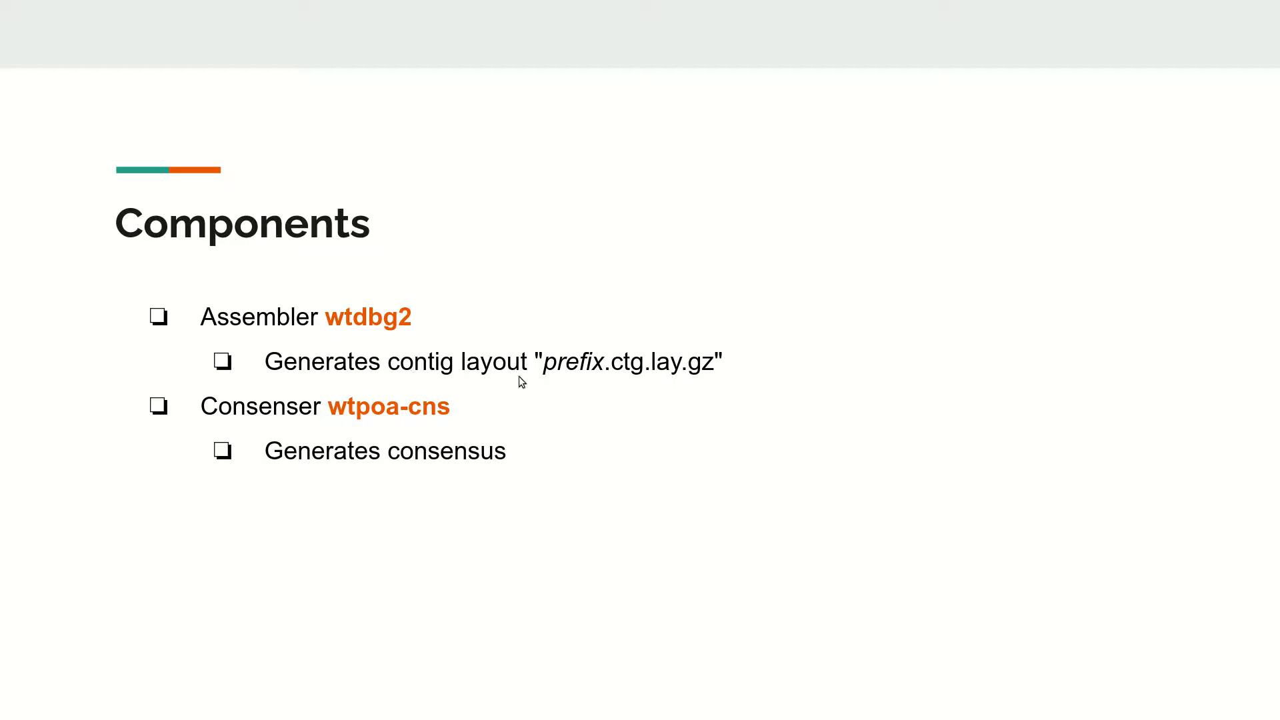
mouse_move(302, 402)
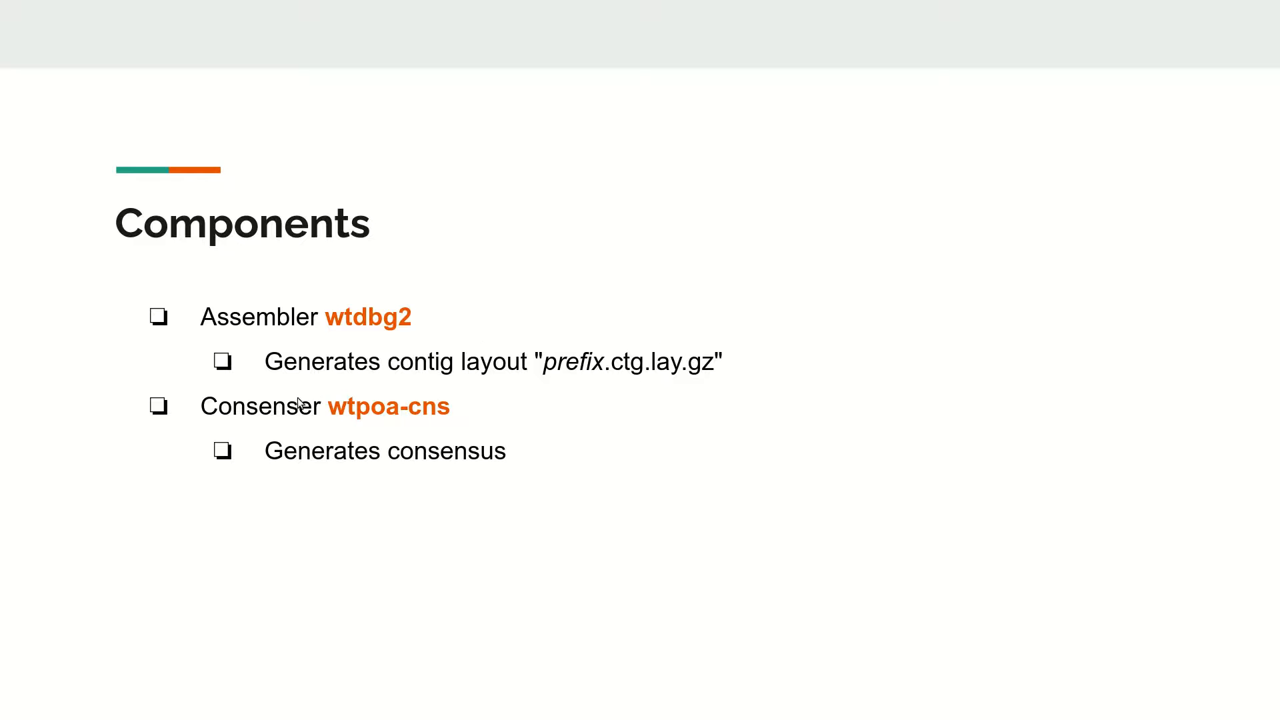
mouse_move(364, 371)
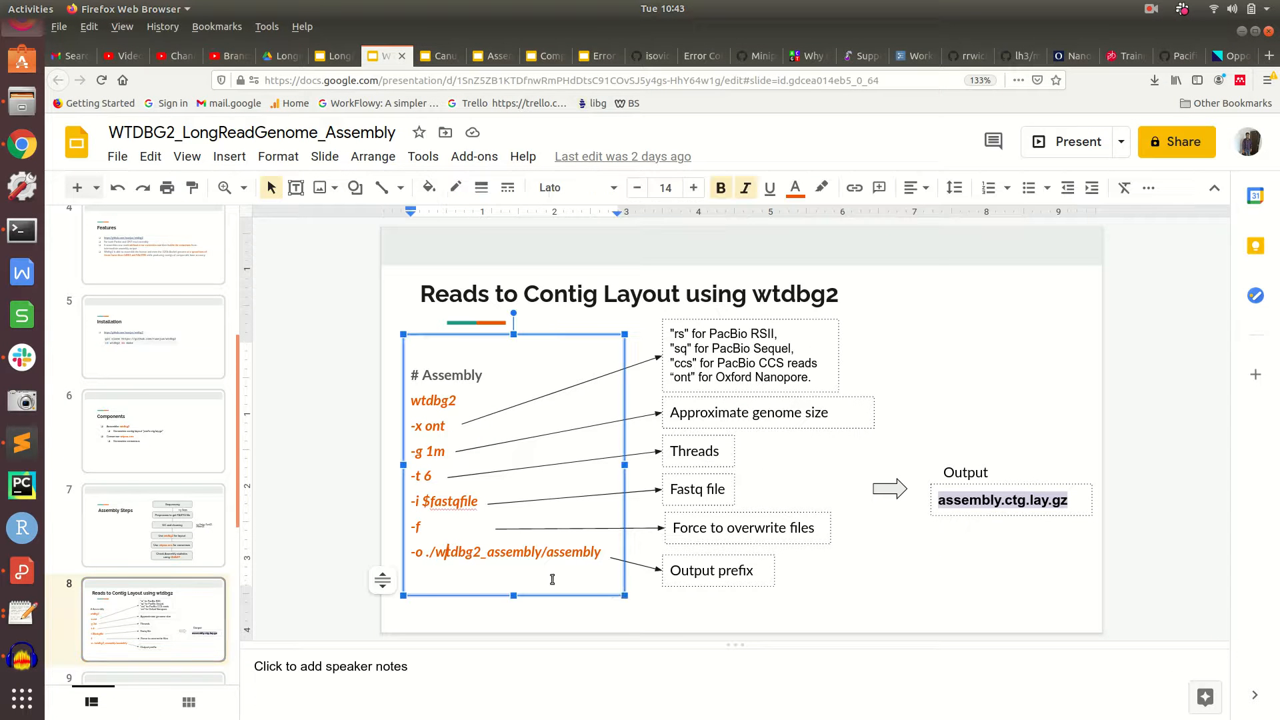
- Make a wtdbg2_assembly directory with mkdir inside wtdbg2_demo in the terminal
double_click(480, 552)
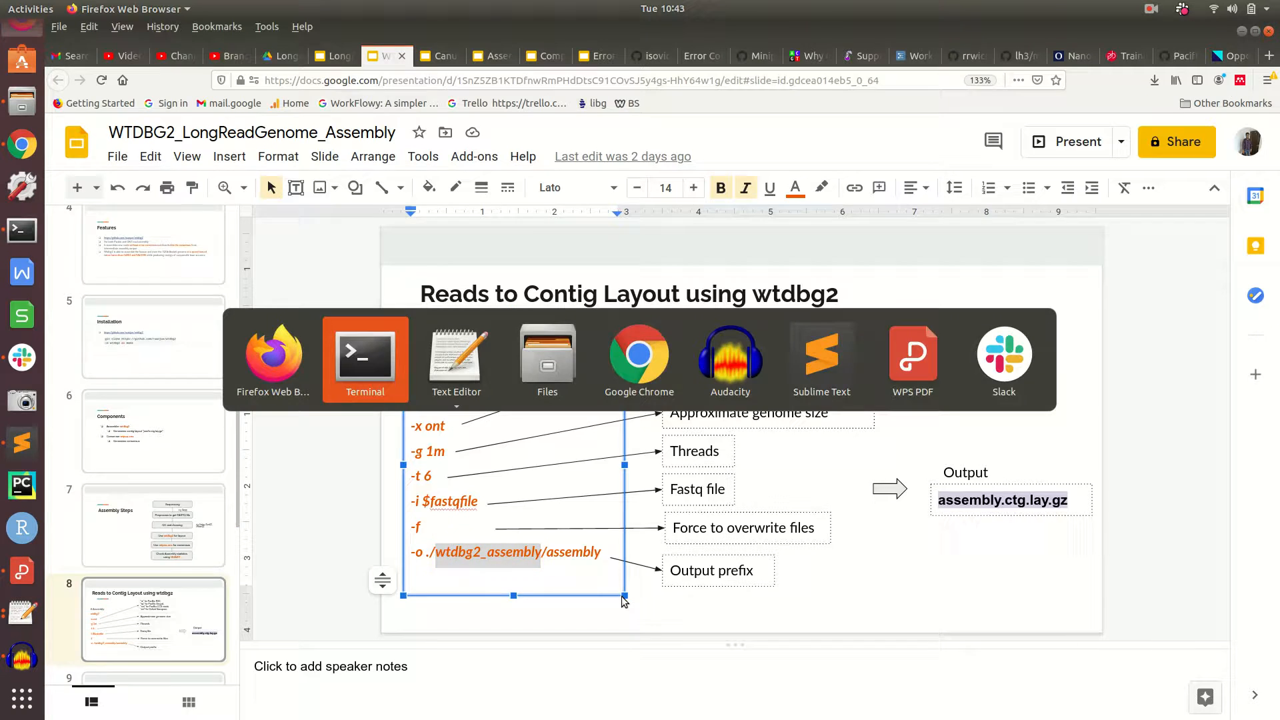
click(365, 358)
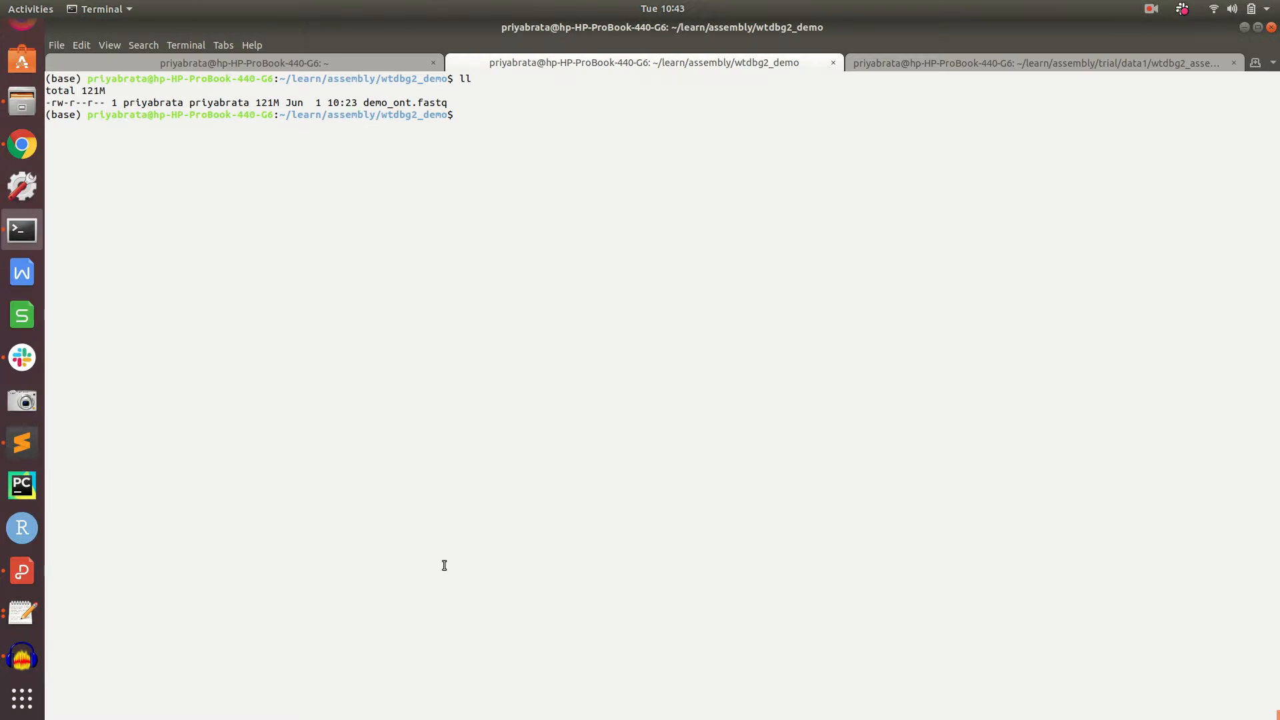
double_click(404, 103)
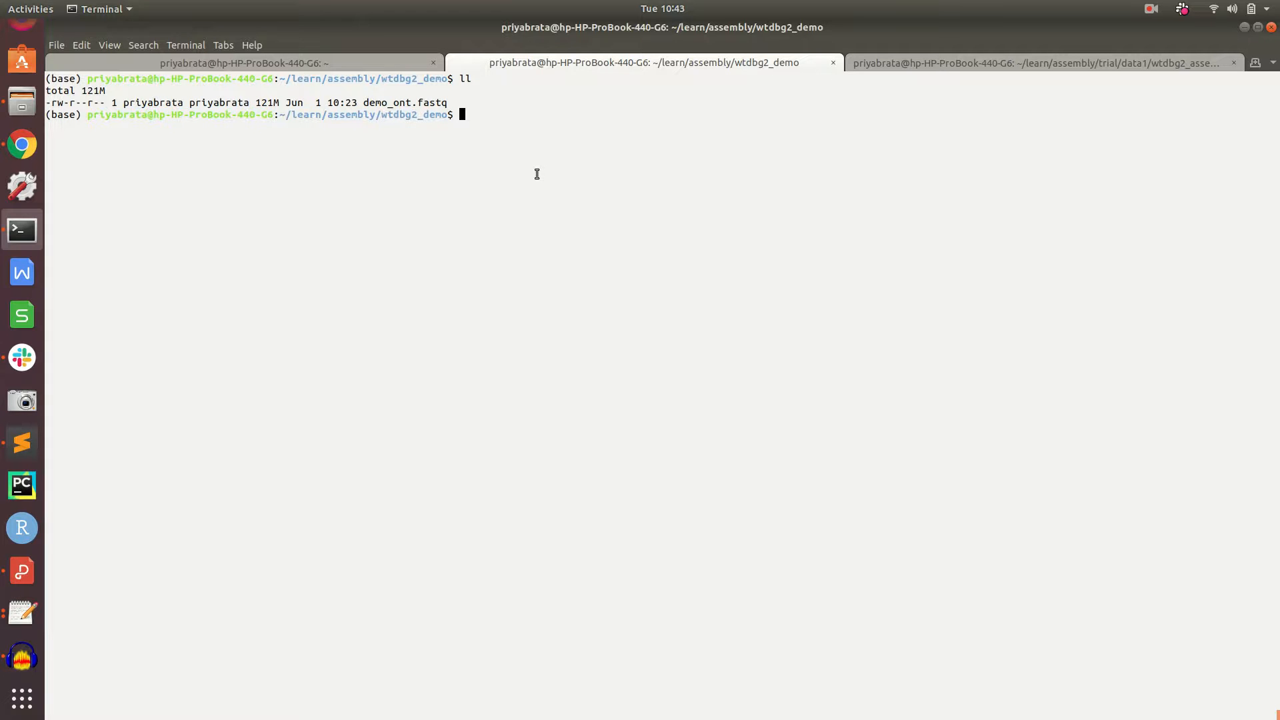
text(mkdir wtdbg2_assembly)
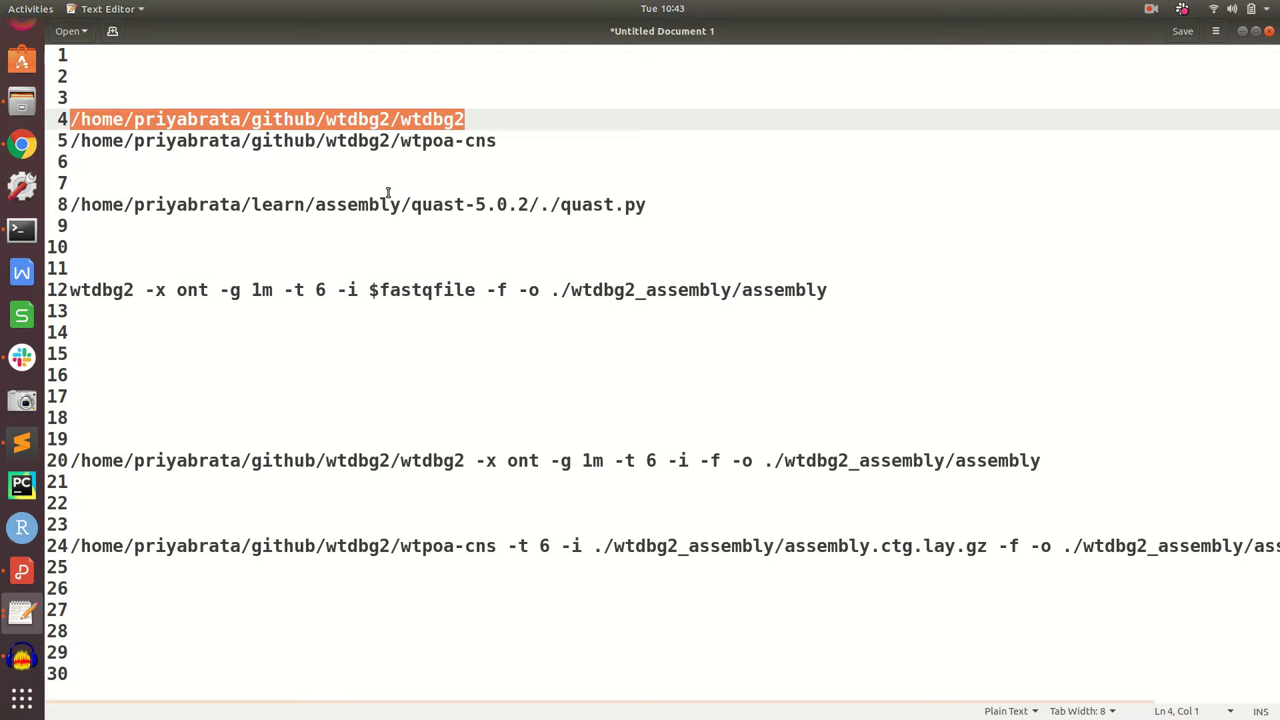
- Run wtdbg2 -x ont -g 1m -t 6 on demo_ont.fastq, writing to wtdbg2_assembly
double_click(100, 290)
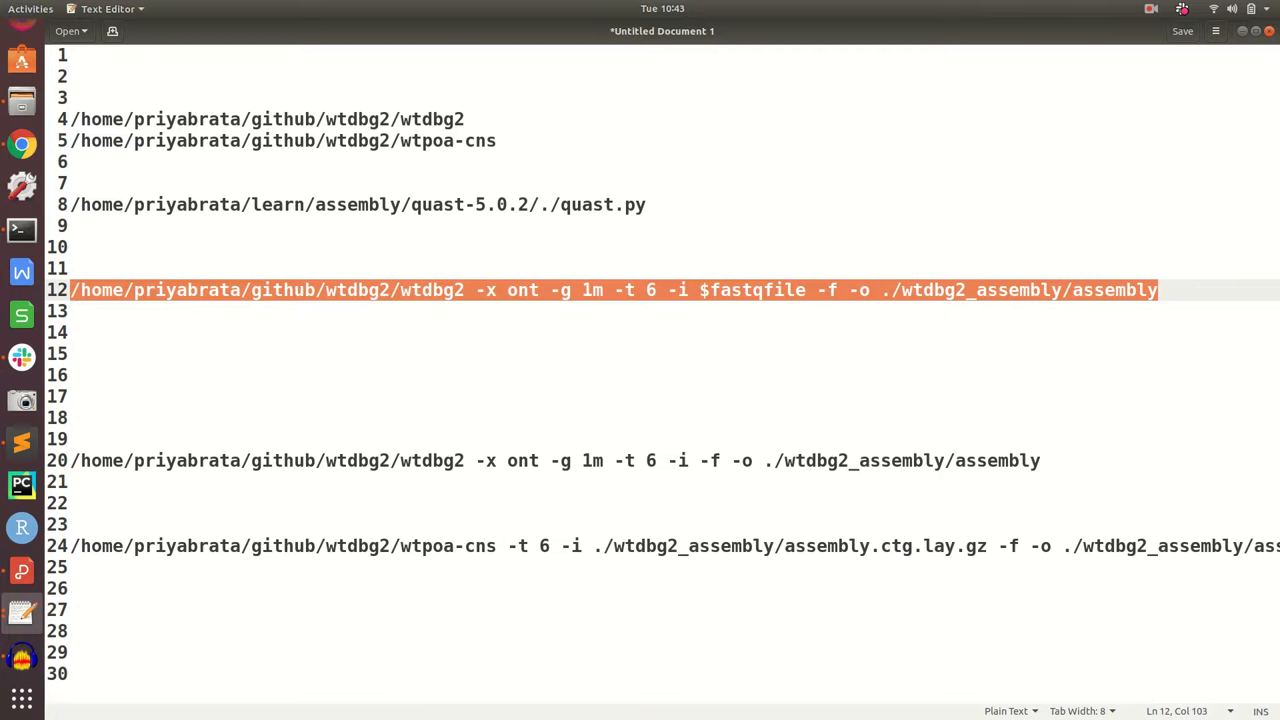
click(22, 230)
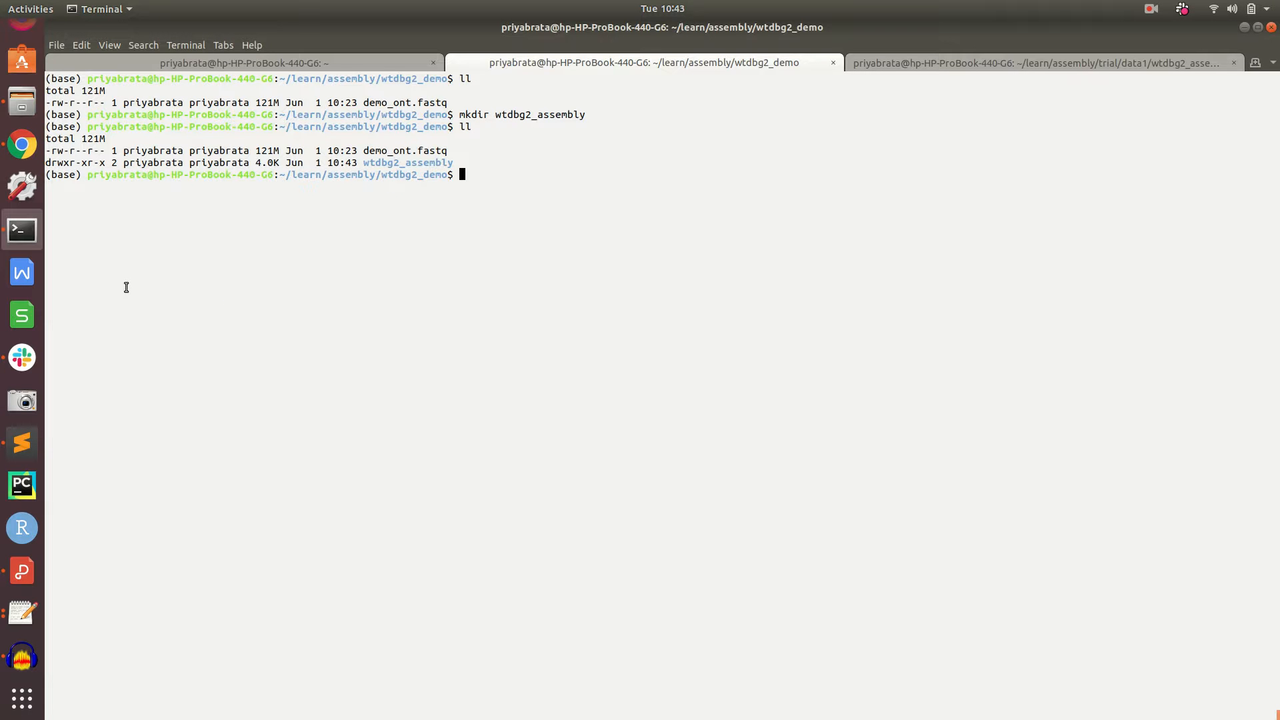
text(/home/priyabrata/github/wtdbg2/wtdbg2 -x ont -g 1m -t 6 -i $fastqfile -f -o ./wtdbg2_assembly/assembly)
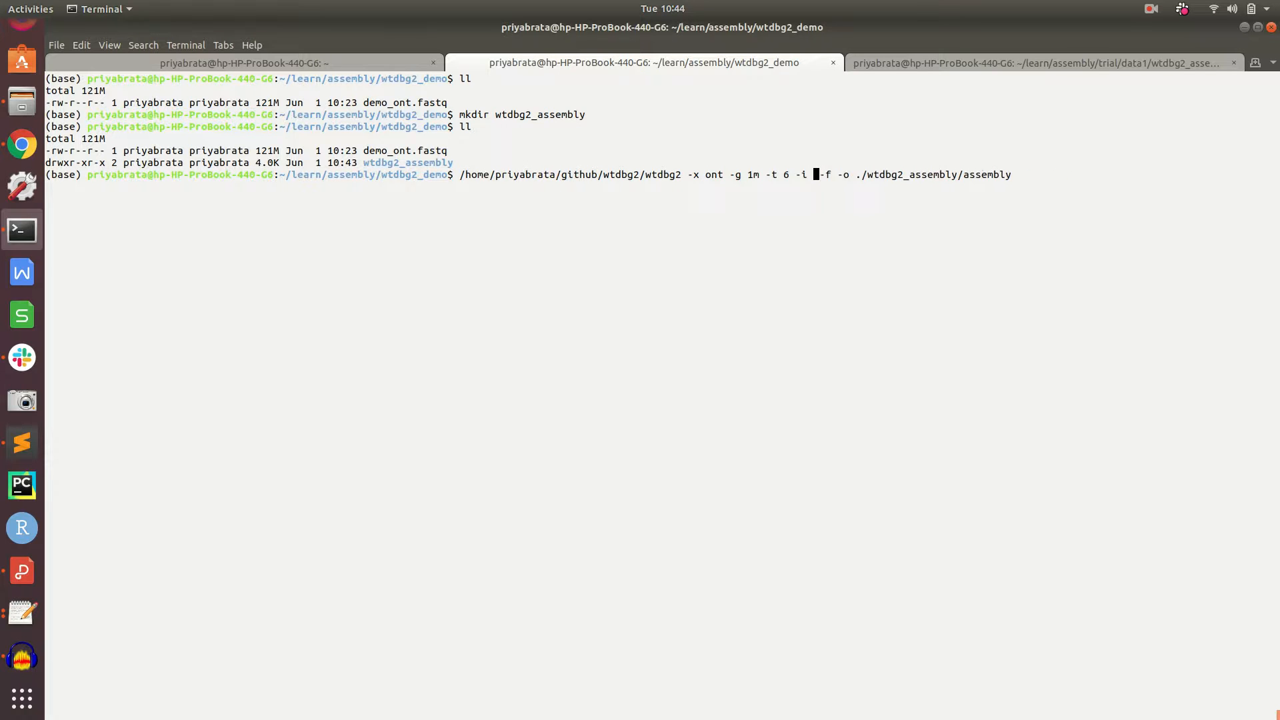
text(demo_ont.fastq)
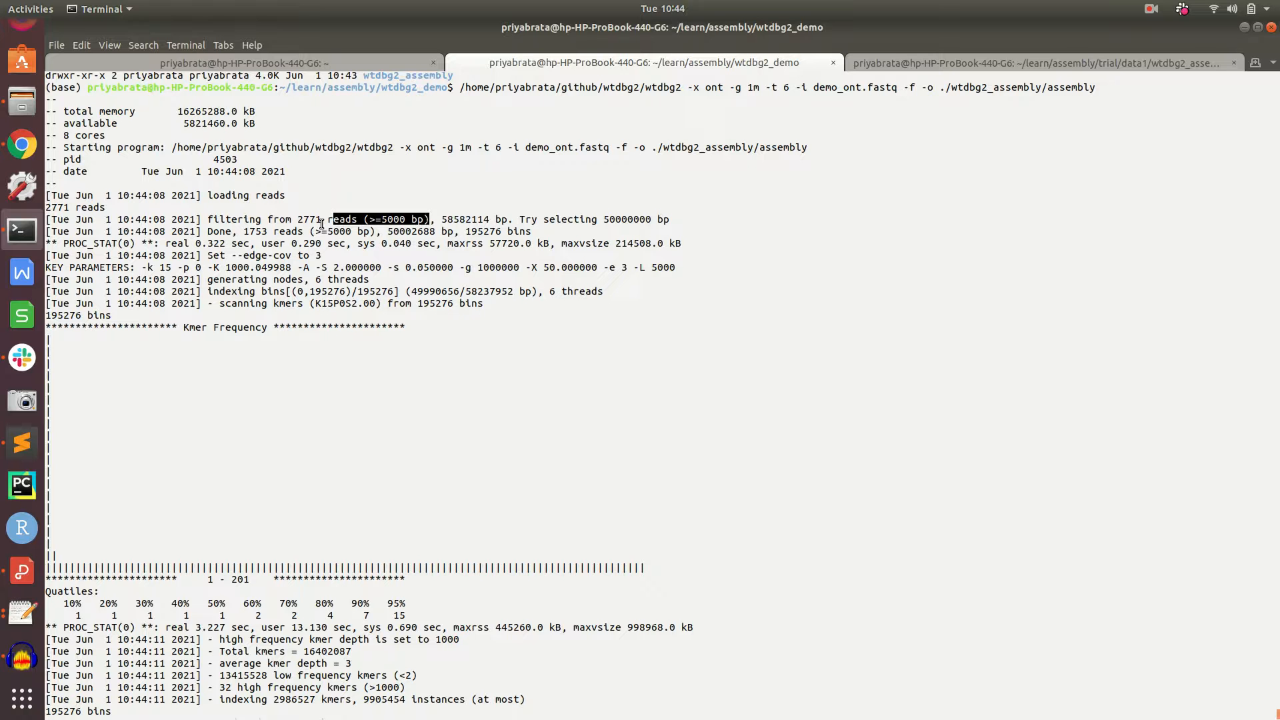
- Review the wtdbg2_assembly outputs, noting assembly.ctg.lay.gz, then cd back to wtdbg2_demo
scroll(down, 3)
text(cd wtdbg2_assembly/)
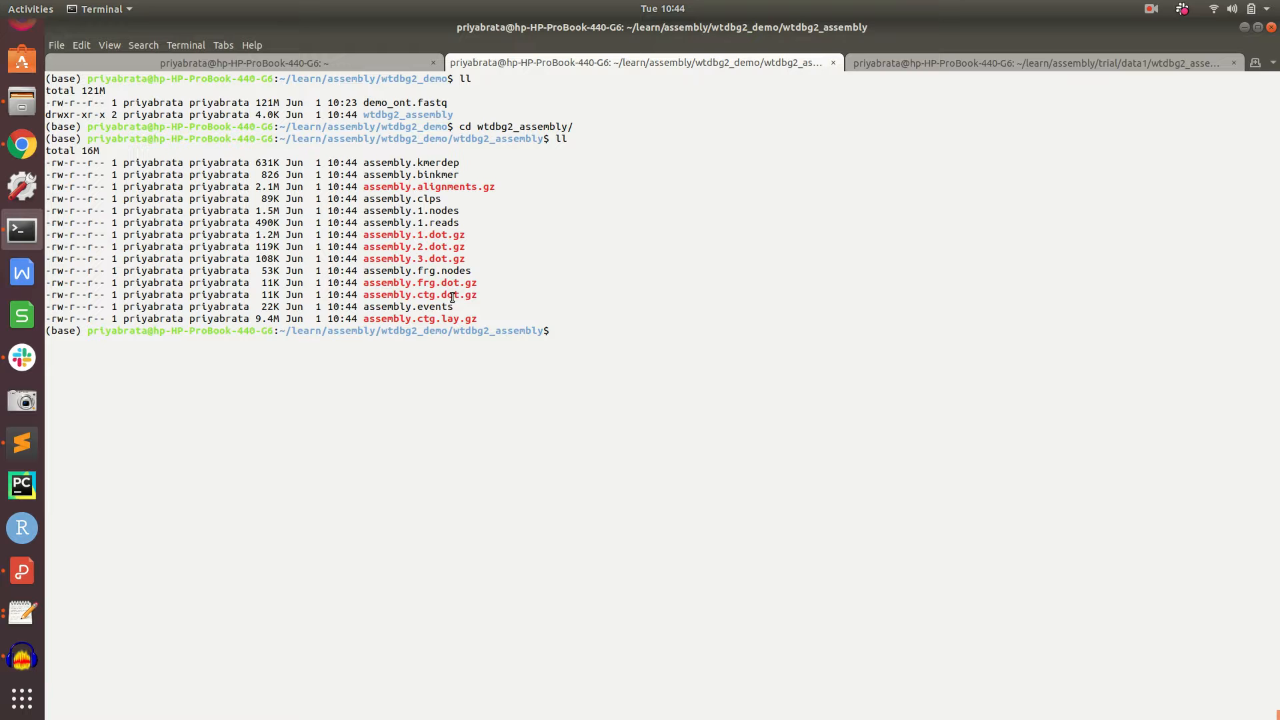
double_click(419, 318)
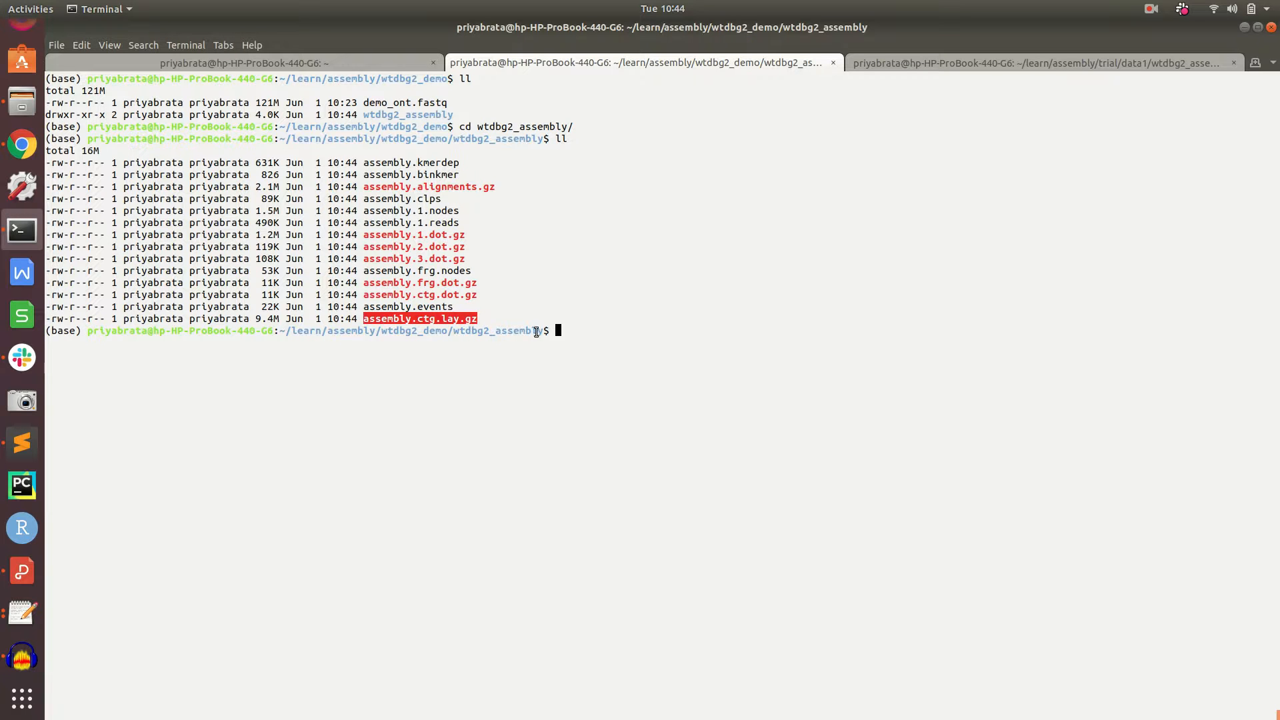
text(cd ../)
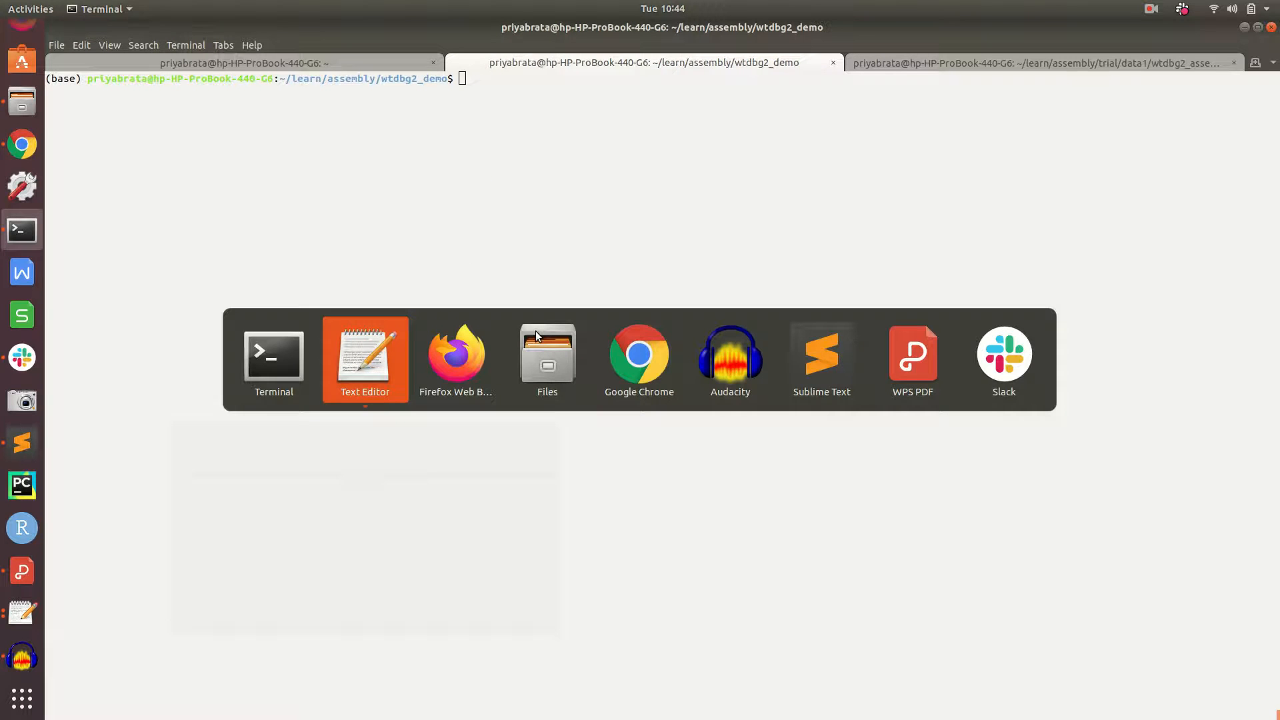
- Present slide 9 explaining the wtpoa-cns -t, -i, -f and -o options
click(457, 359)
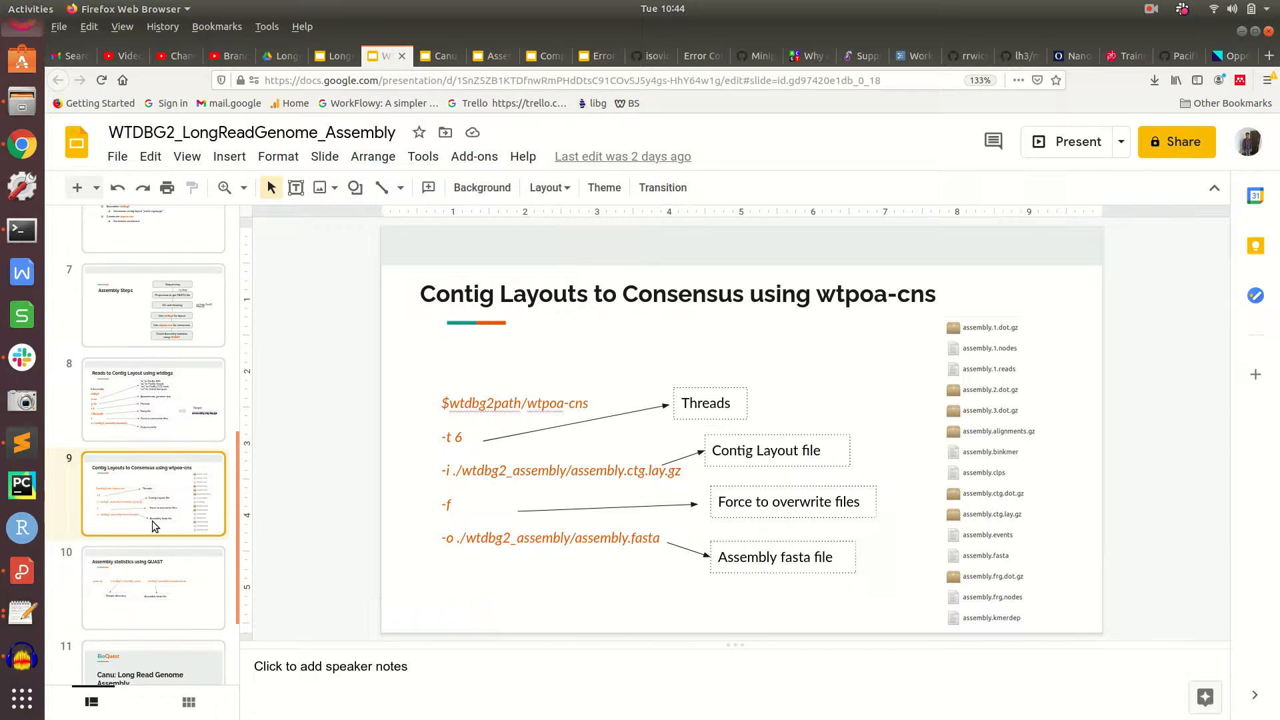
click(1067, 141)
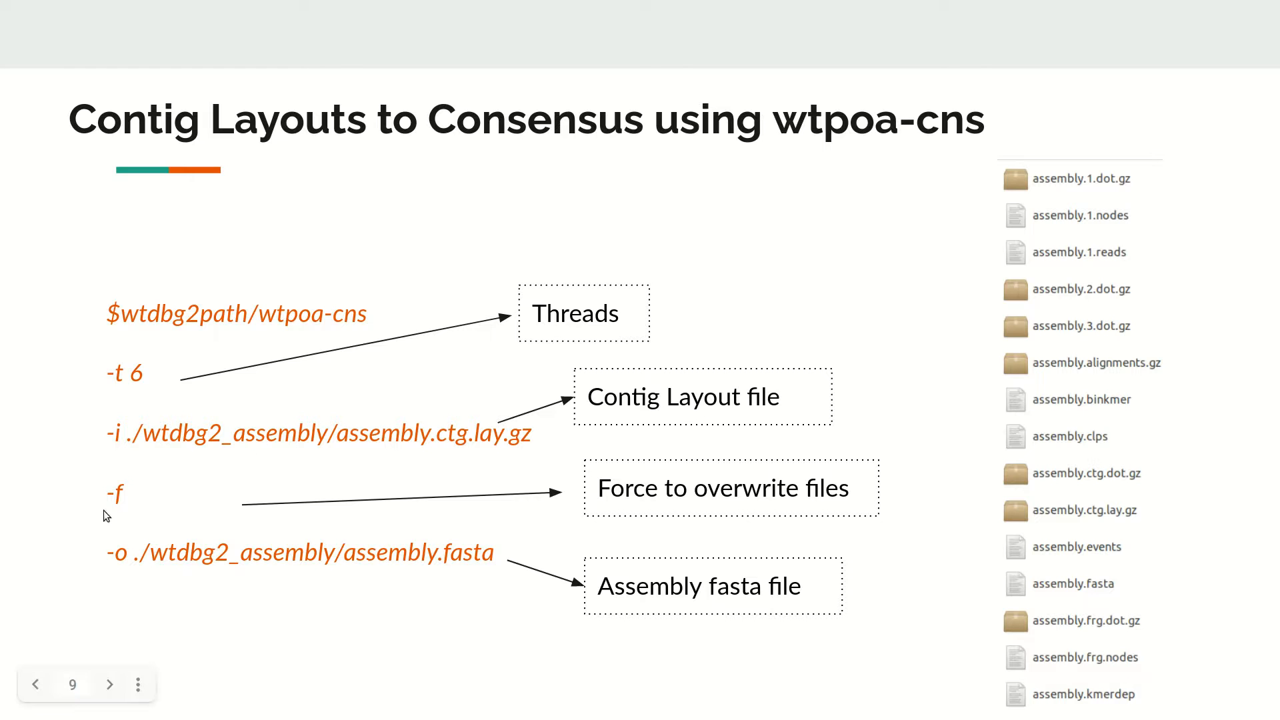
mouse_move(176, 572)
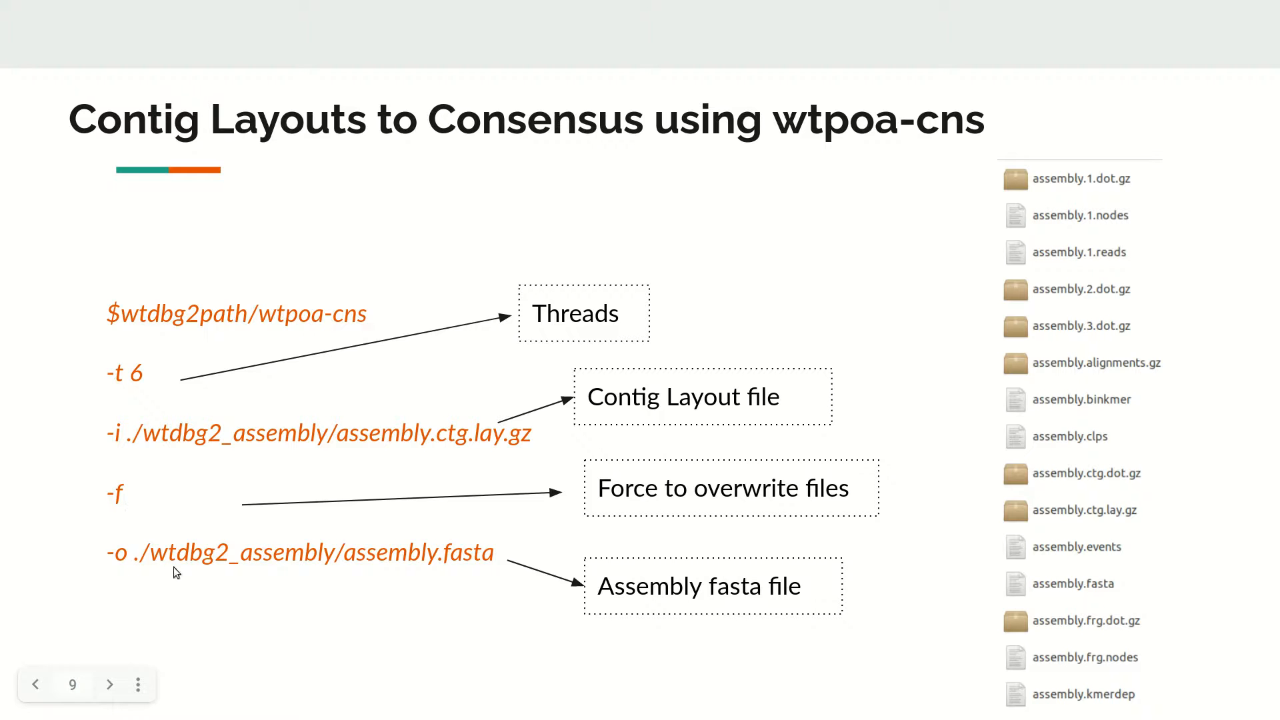
mouse_move(391, 558)
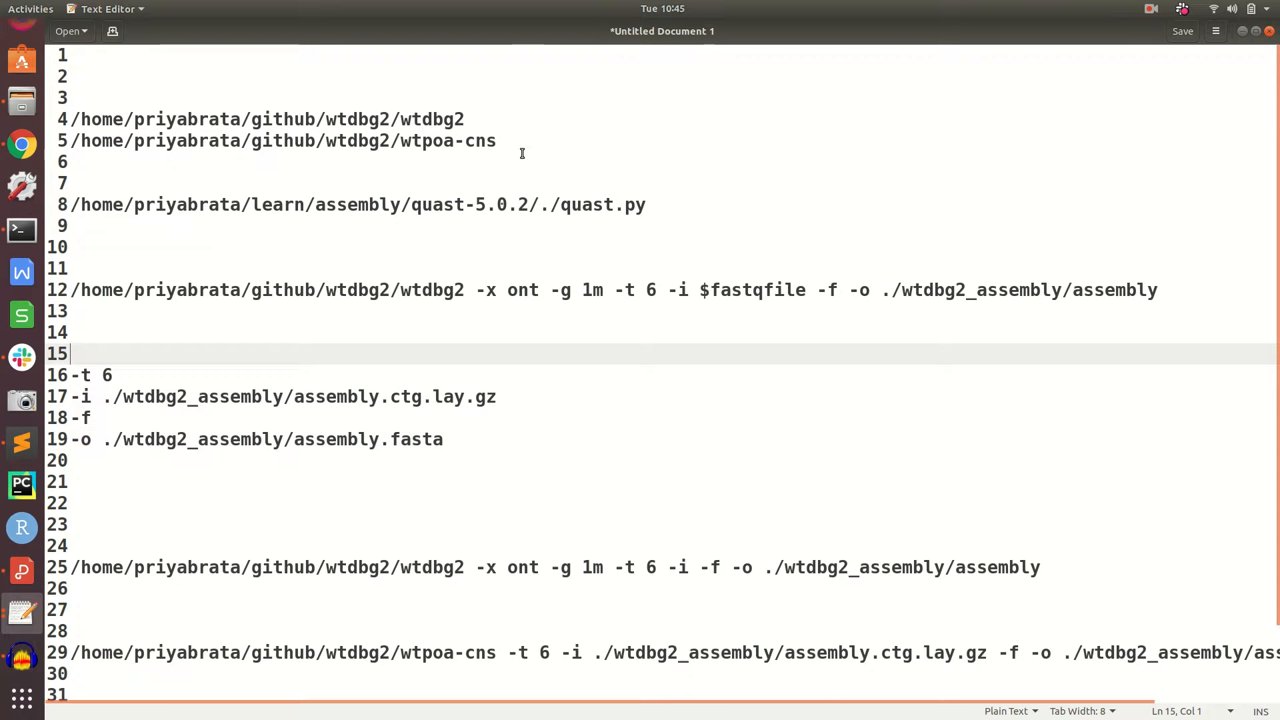
- Run wtpoa-cns on assembly.ctg.lay.gz and confirm the 5.5M assembly.fasta in wtdbg2_assembly
triple_click(275, 140)
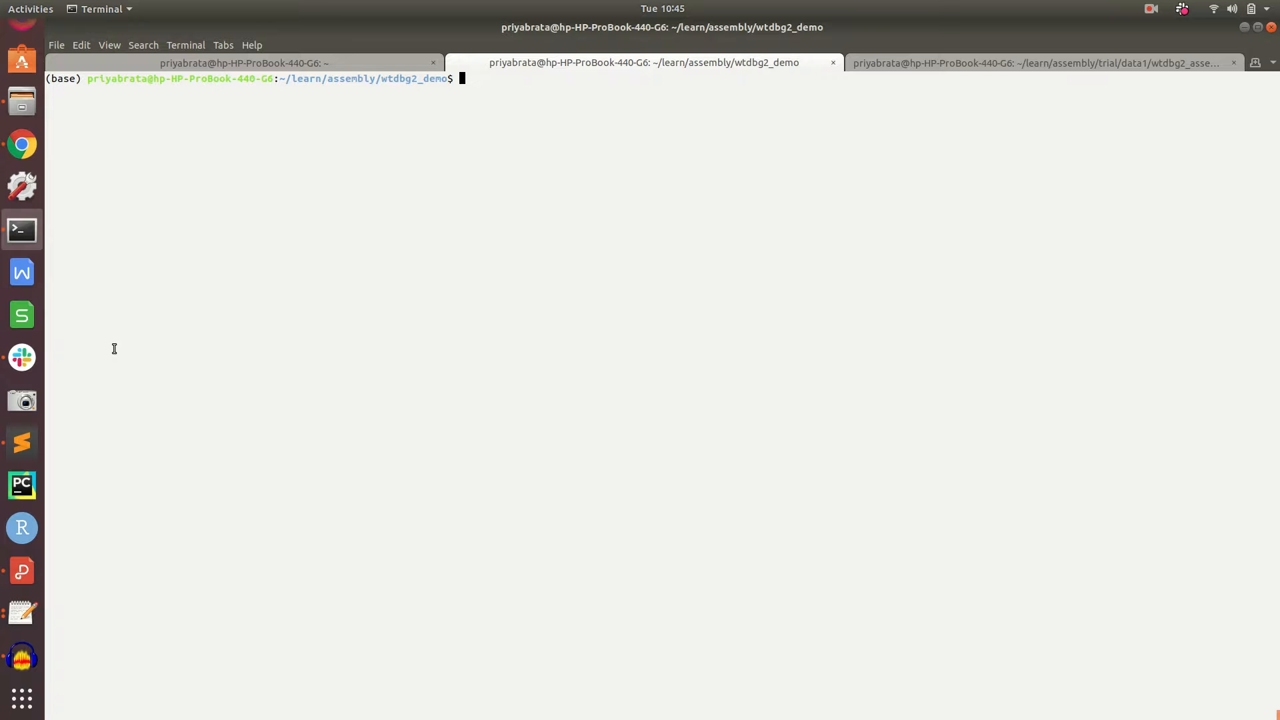
text(/home/priyabrata/github/wtdbg2/wtpoa-cns -t 6 -i ./wtdbg2_assembly/assembly.ctg.lay.gz -f -o ./wtdbg2_assembly/assembly.fasta)
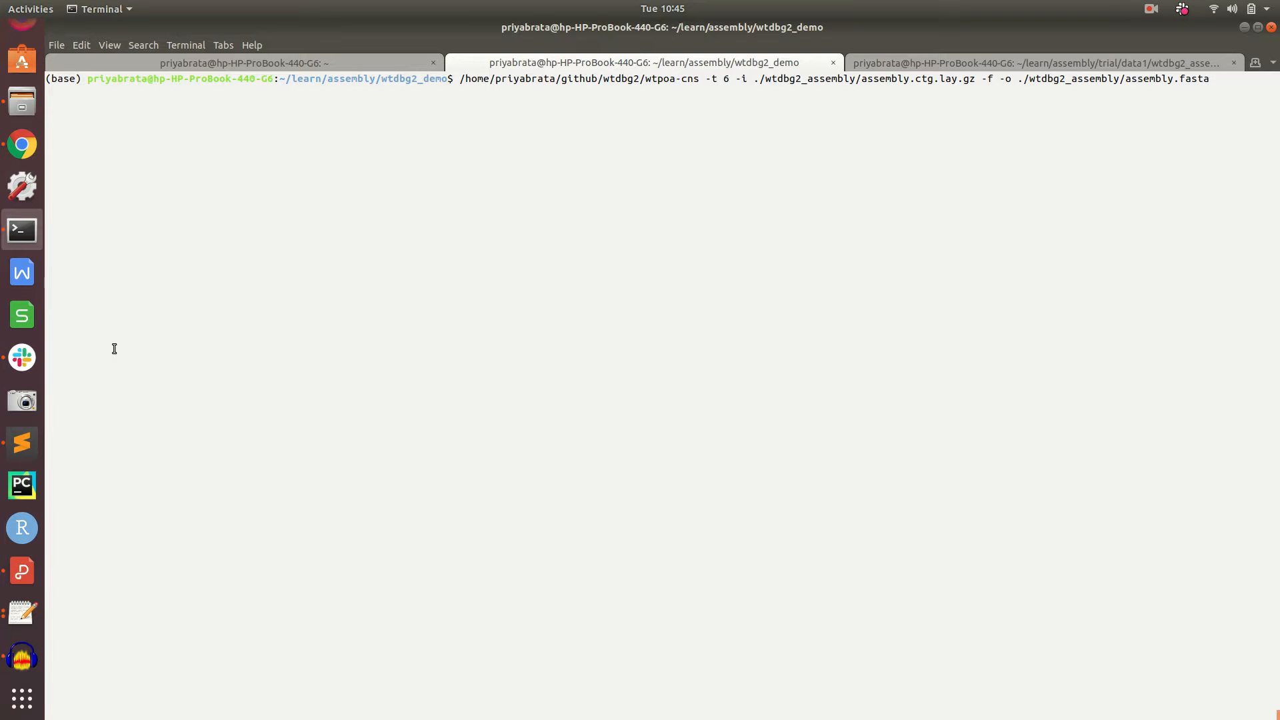
key(Return)
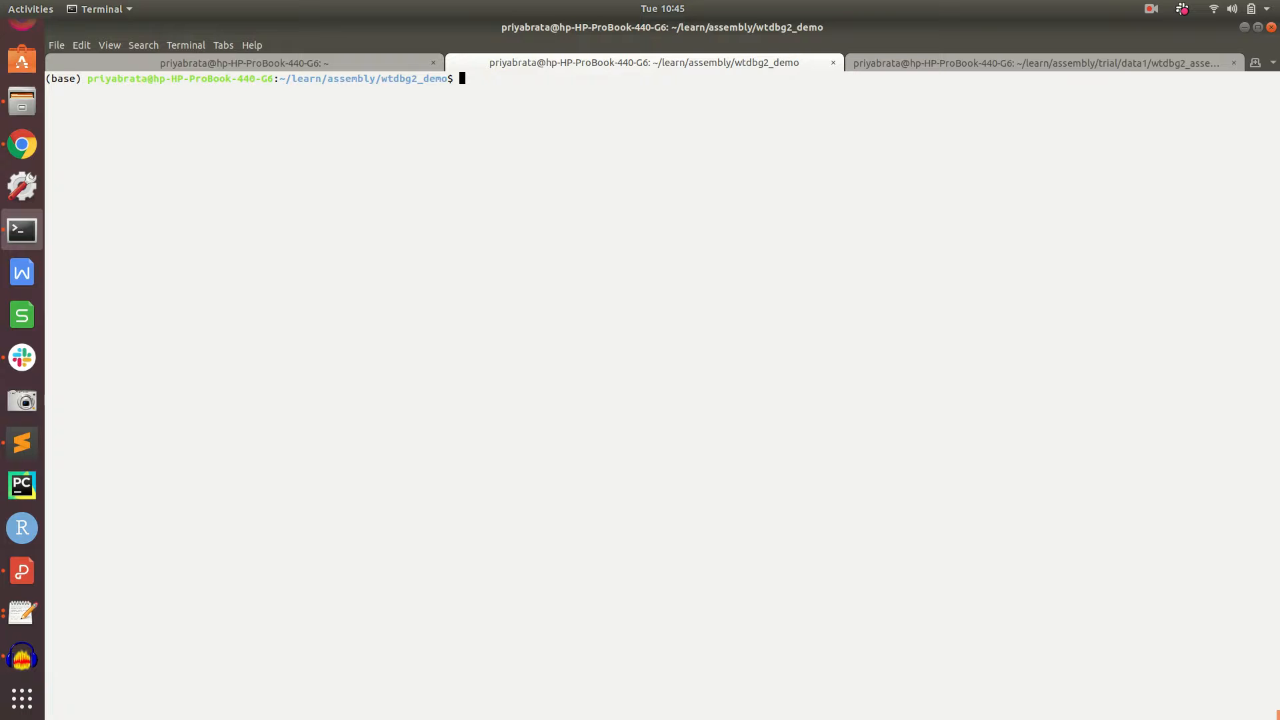
text(cd wtdbg2_assembly/)
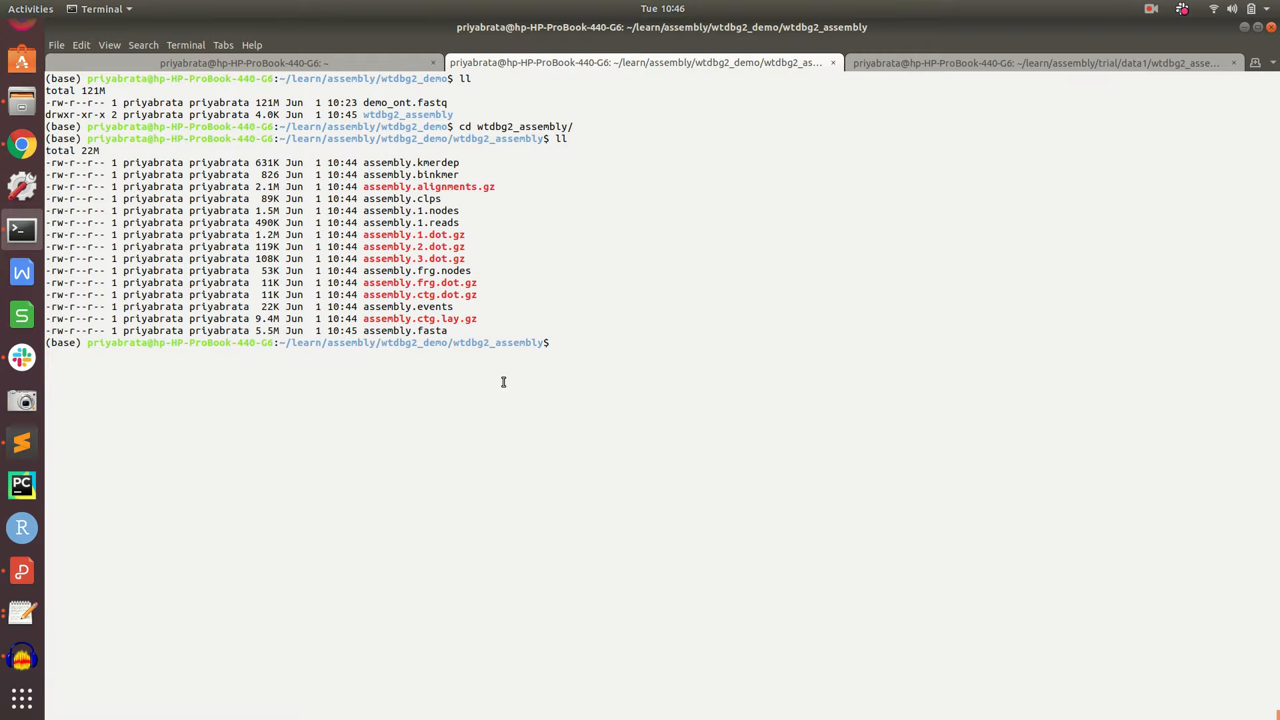
double_click(404, 330)
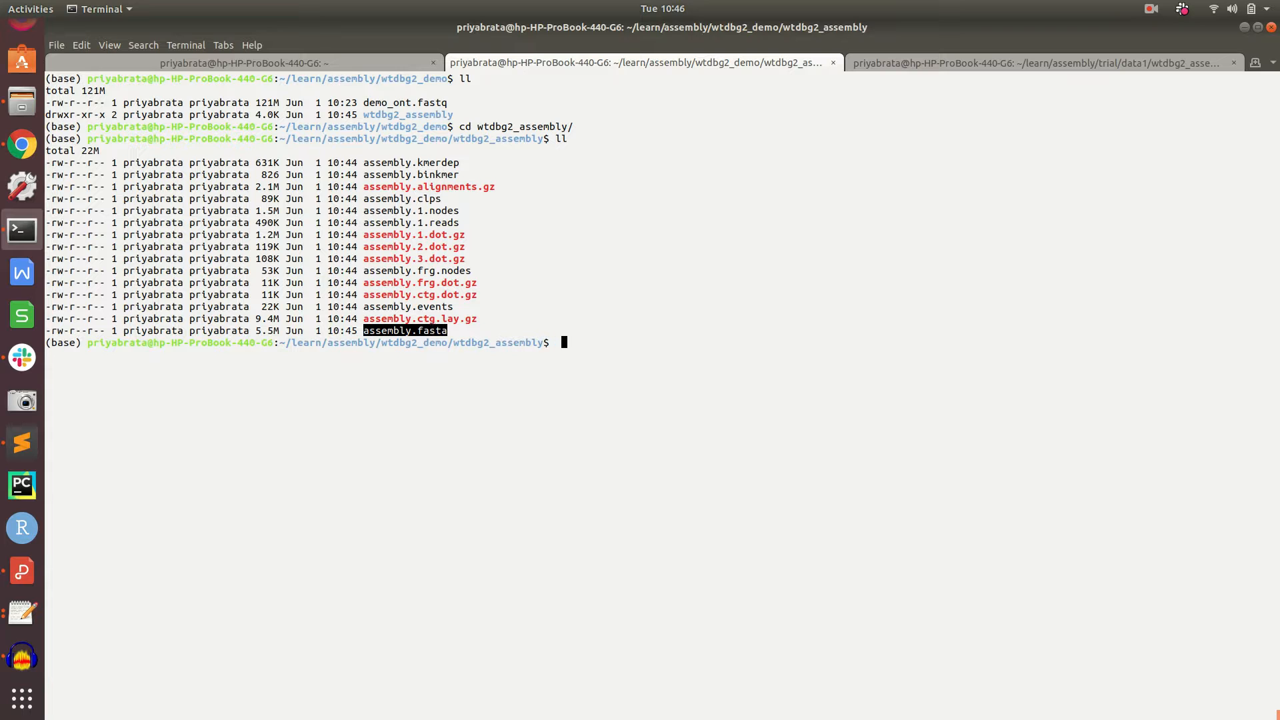
text(grep)
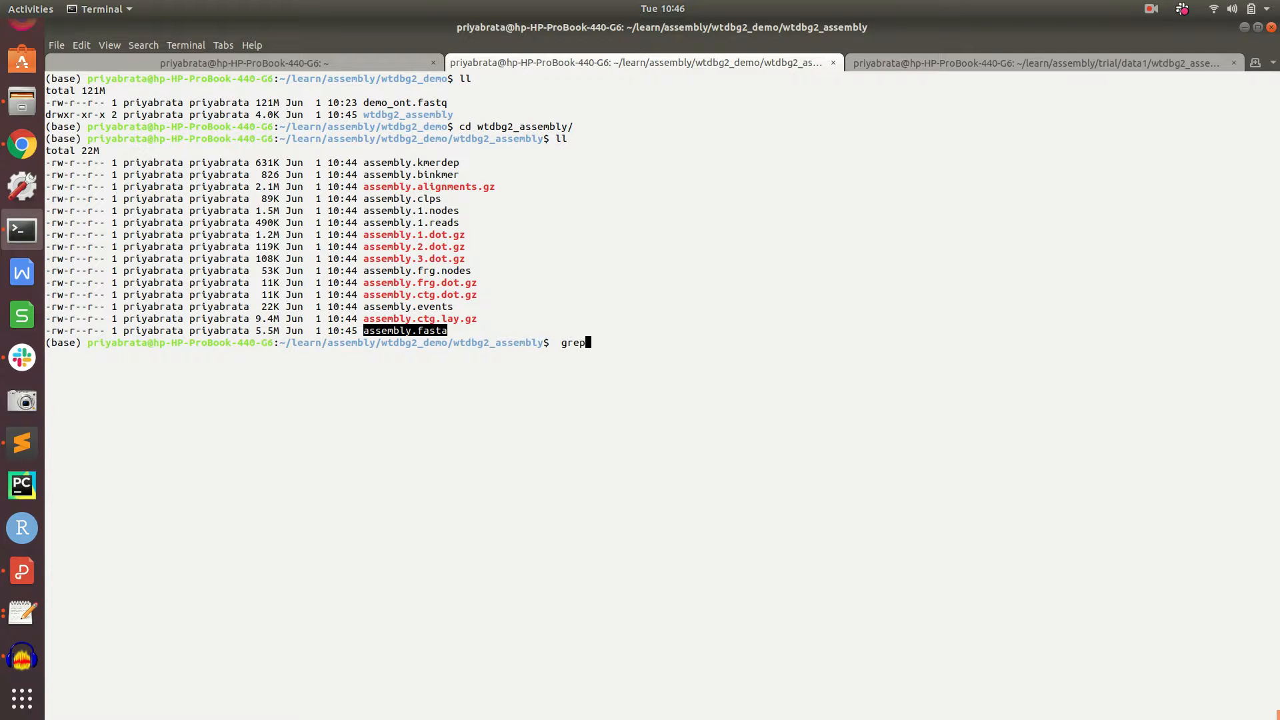
- Count assembly.fasta headers with grep '>' assembly.fasta | wc -l, giving 147
text('>')
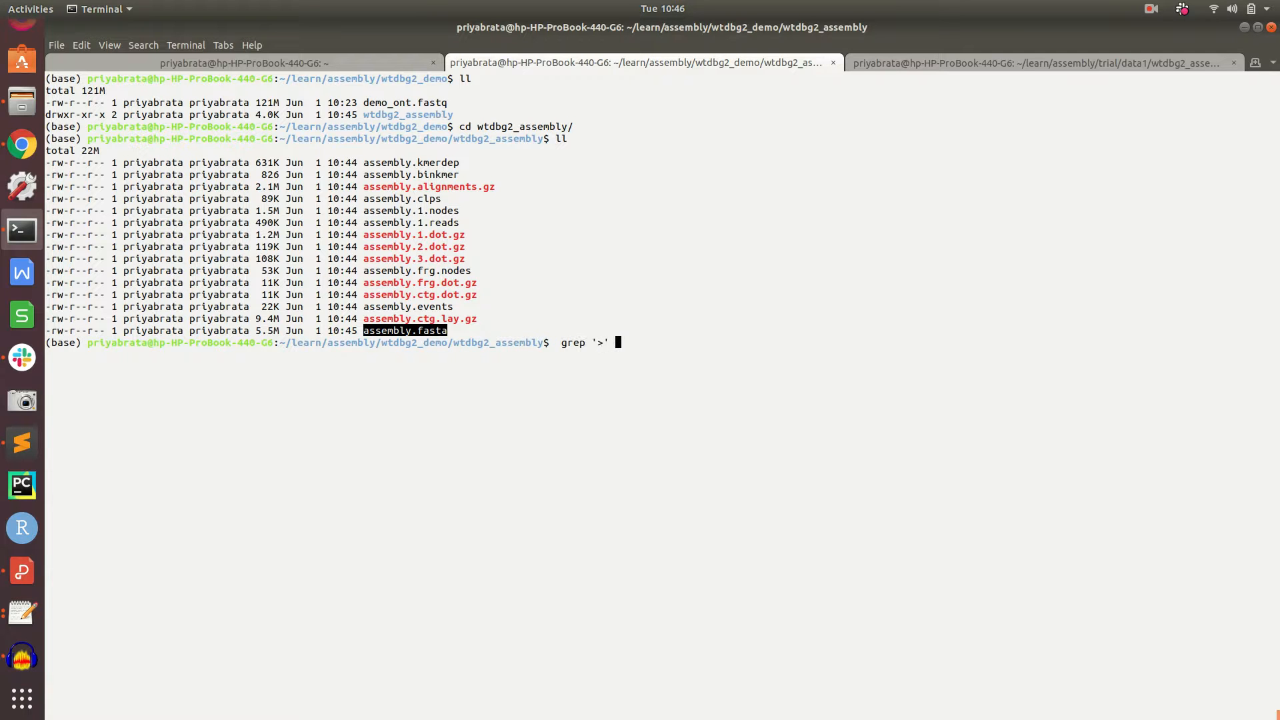
text(assembly.fasta | wc)
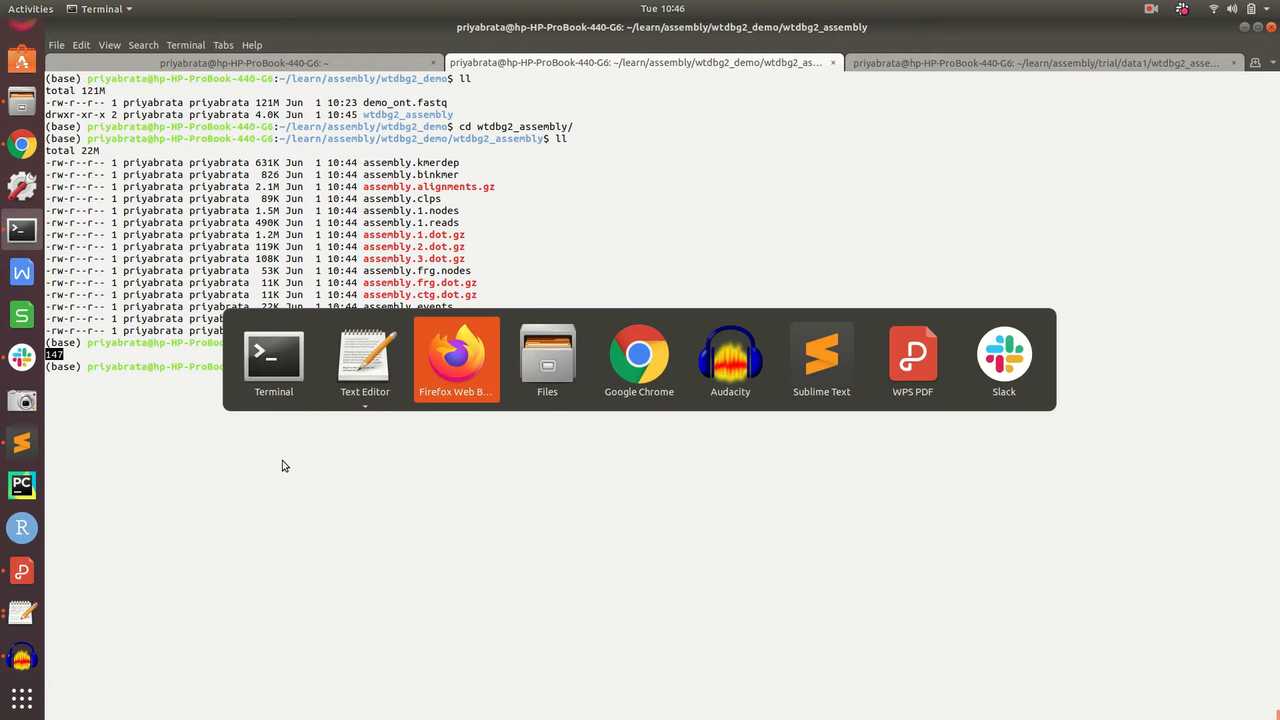
- Run quast.py -o wtdbg2_assembly_quast on ./wtdbg2_assembly/assembly.fasta from the parent folder
click(457, 357)
text(/home/priyabrata/learn/assembly/quast-5.0.2/./quast.py  -o wtdbg2_assembly_quast  ./wtdbg2_assembly/assembly.fasta)
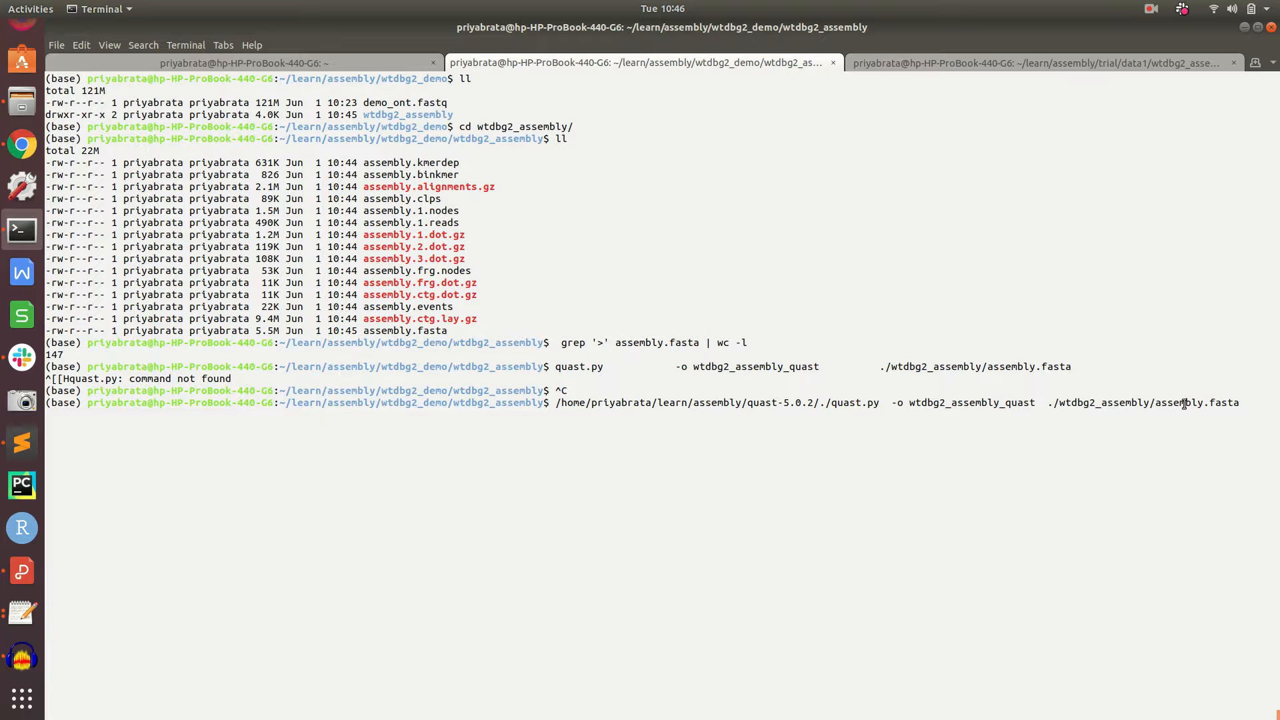
drag(1047, 403, 1239, 403)
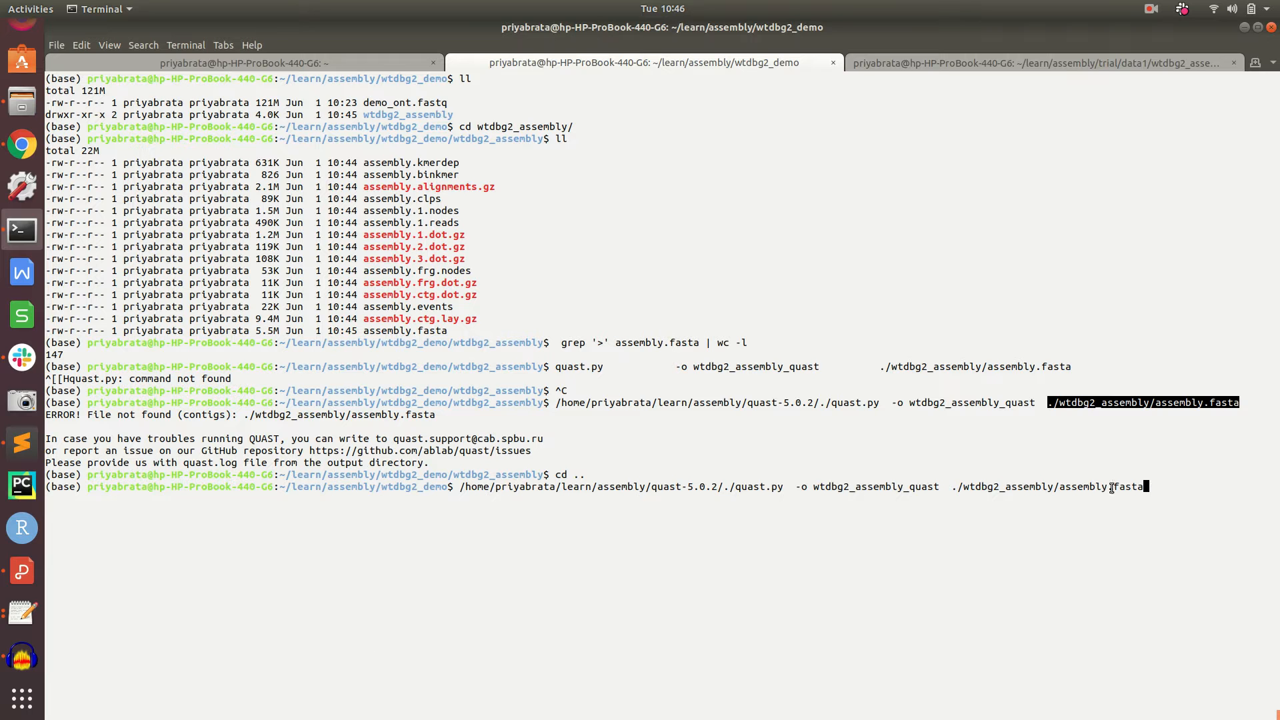
double_click(1000, 487)
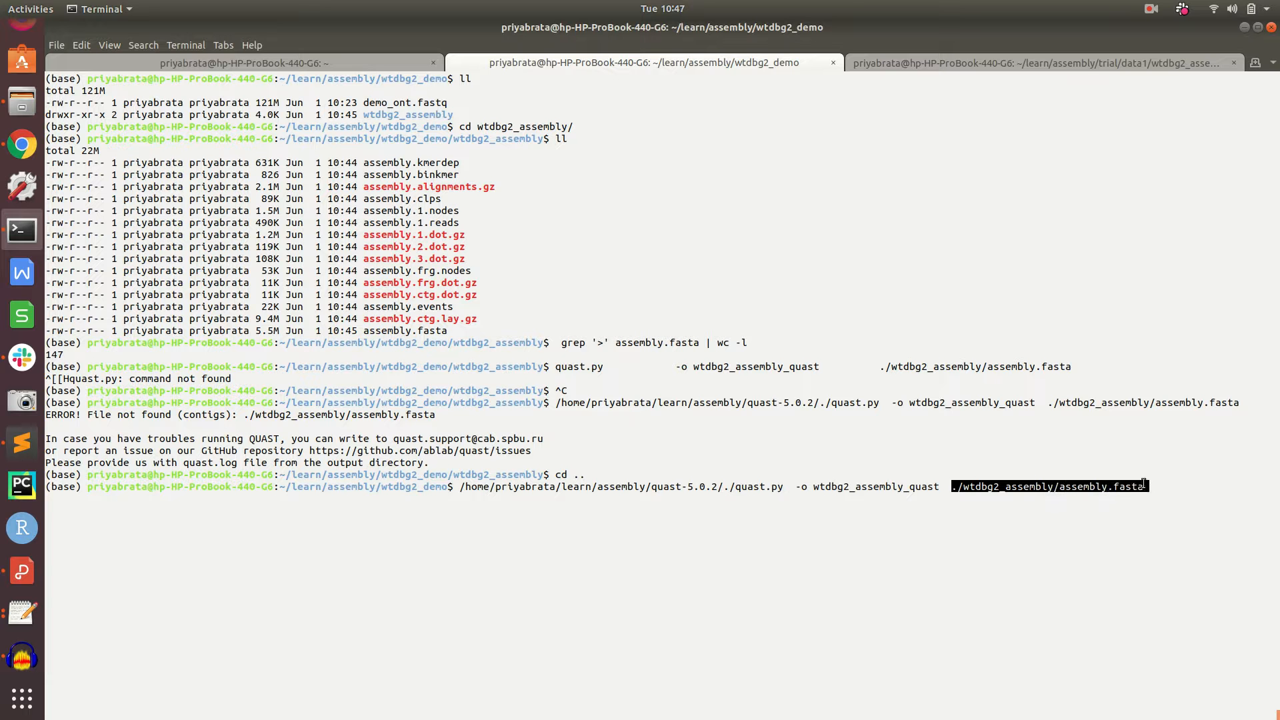
key(Return)
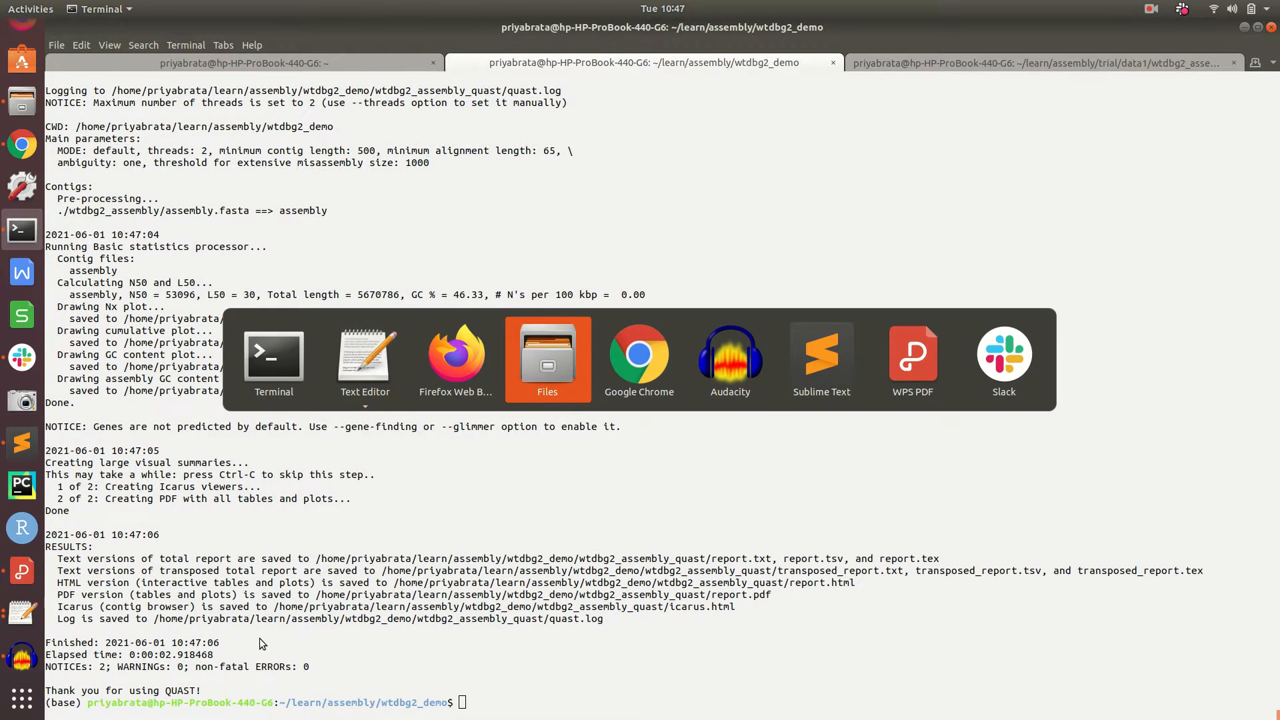
- Open report.html from the wtdbg2_assembly_quast folder via the file manager
click(548, 360)
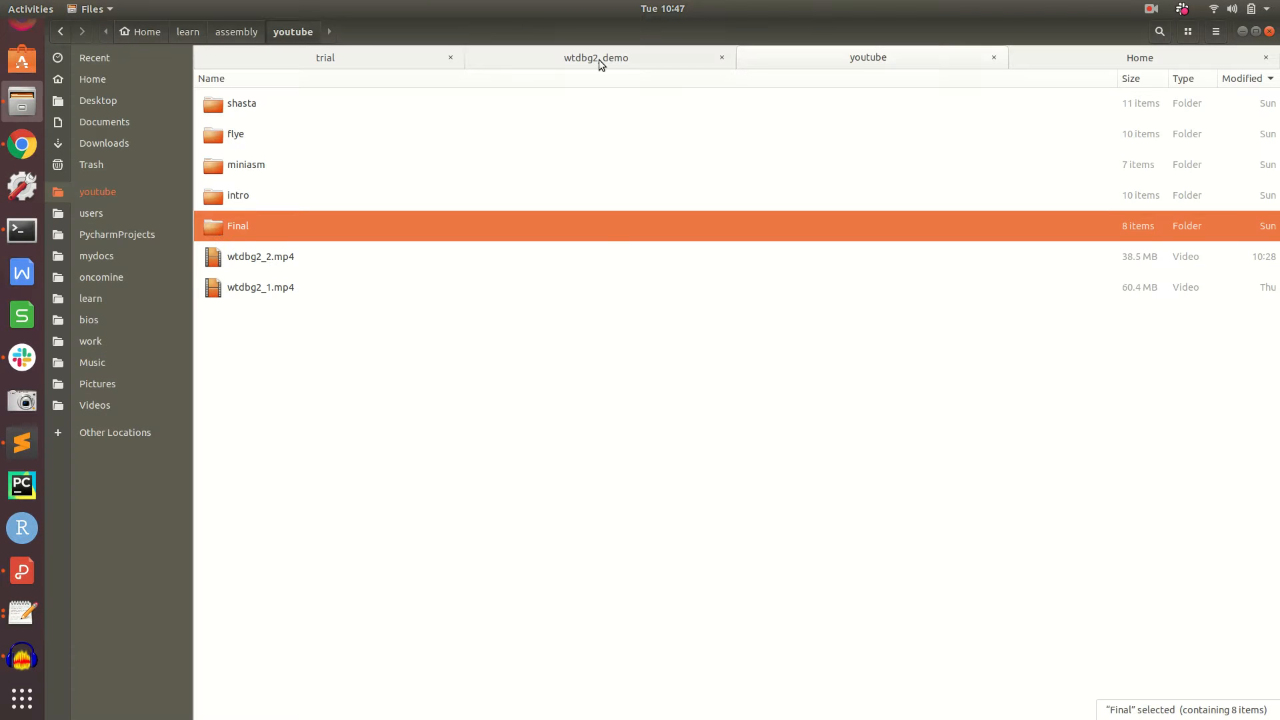
click(597, 59)
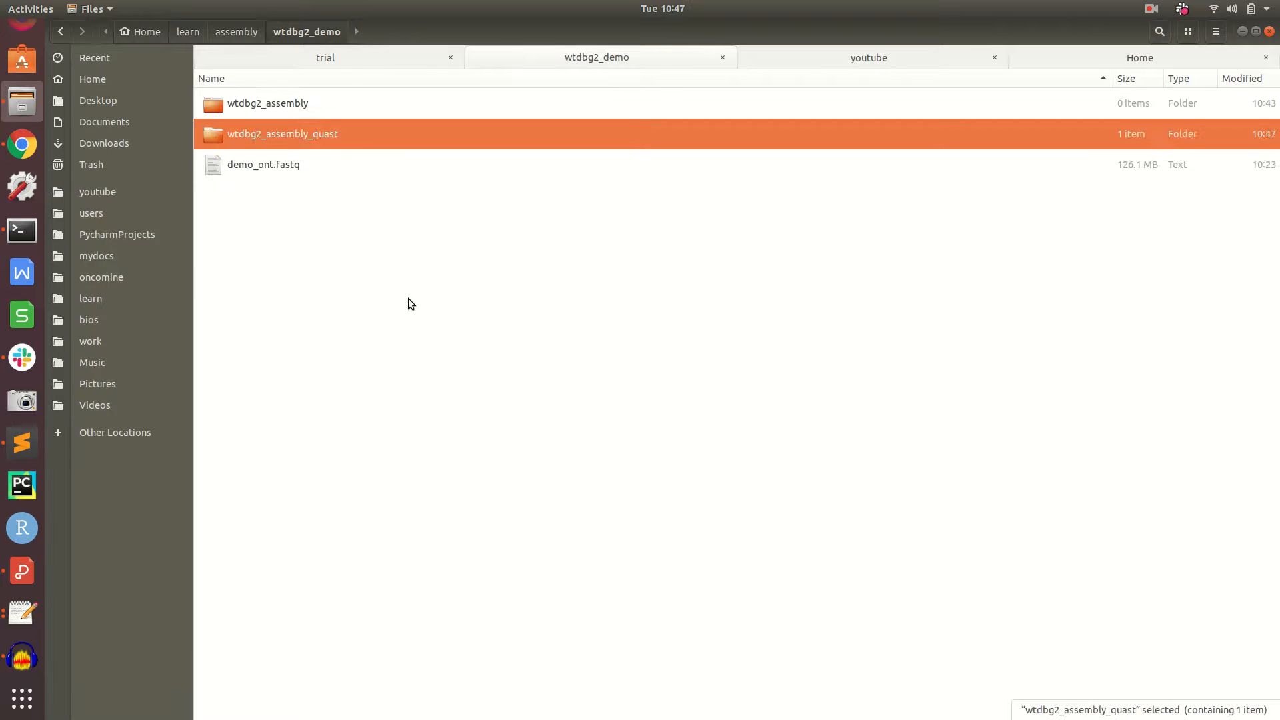
double_click(284, 134)
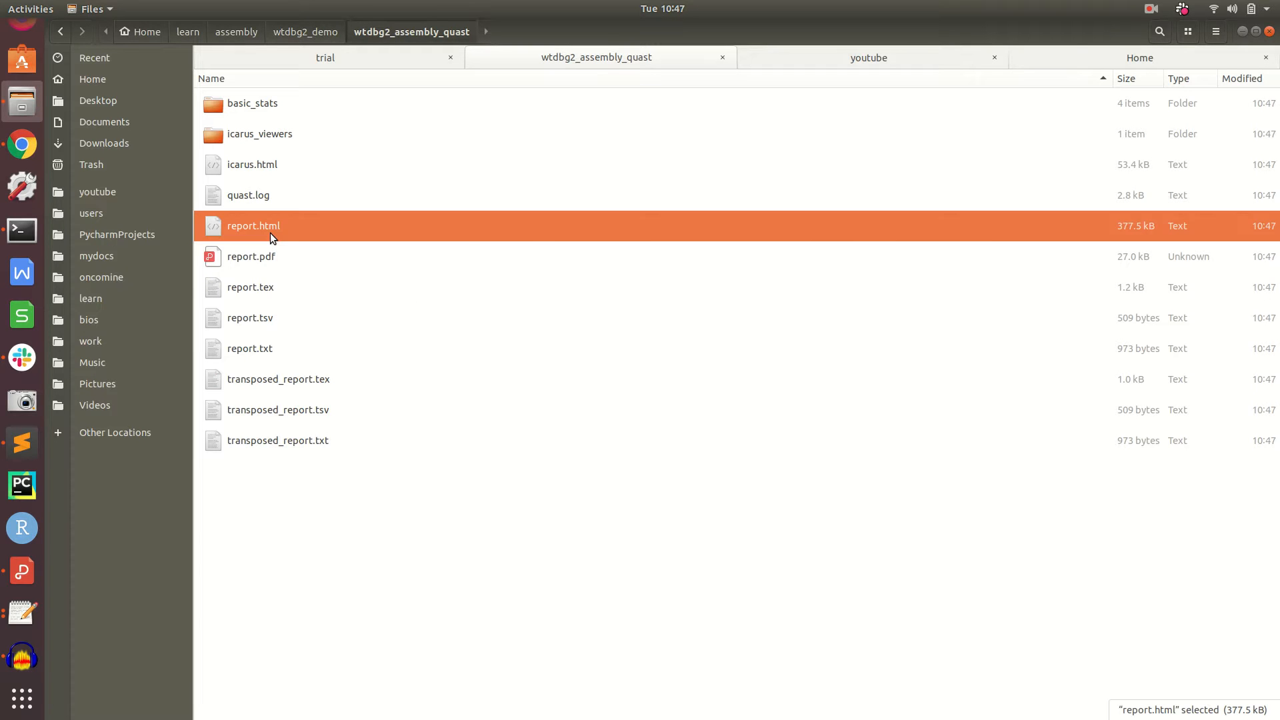
double_click(254, 226)
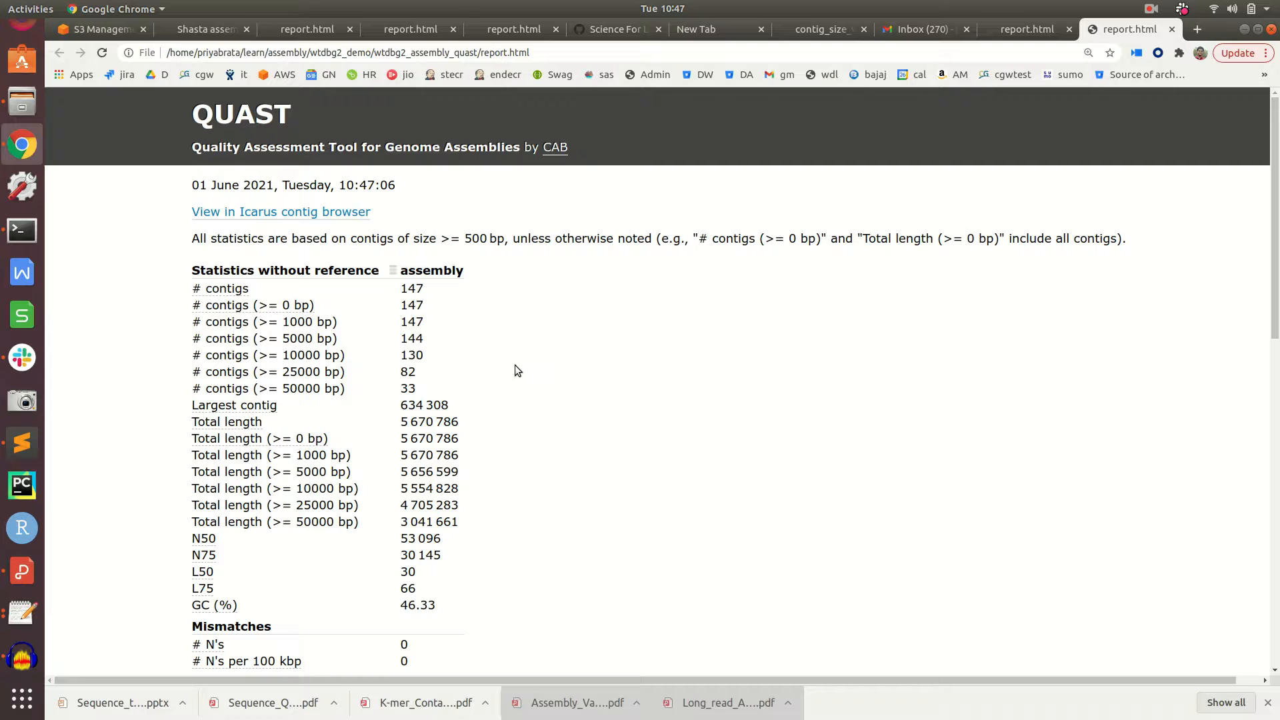
mouse_move(252, 306)
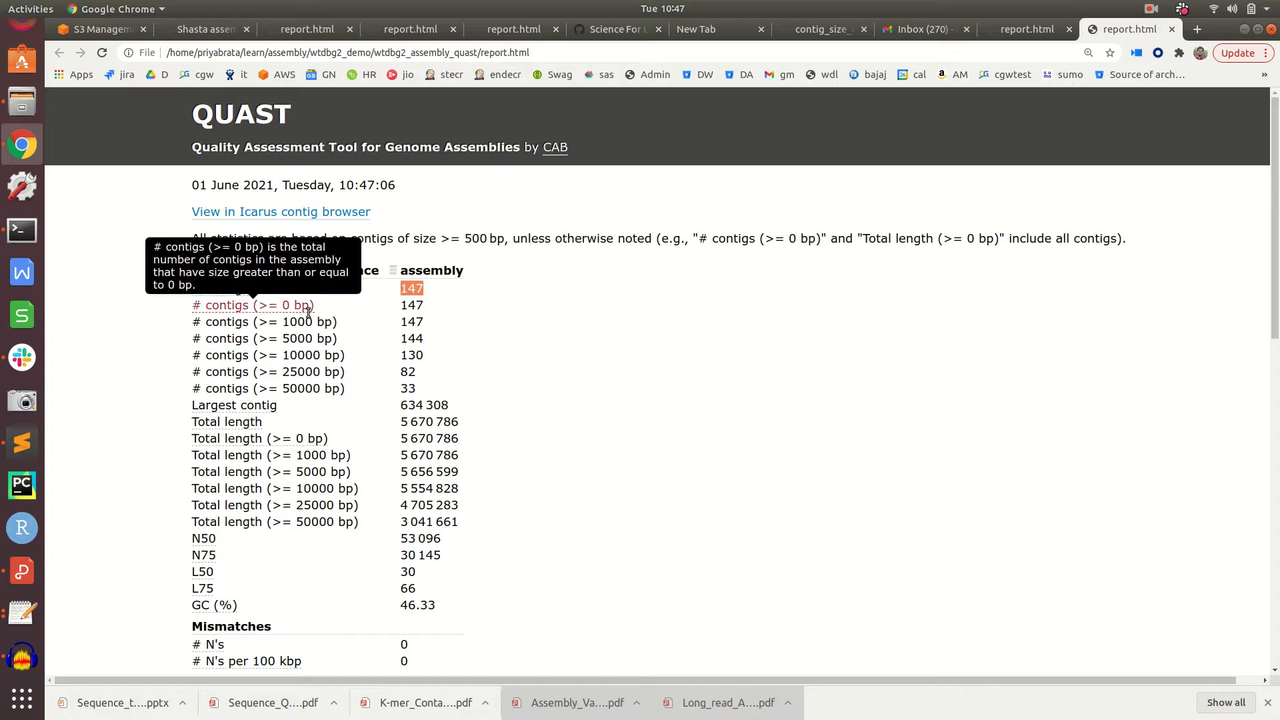
mouse_move(416, 338)
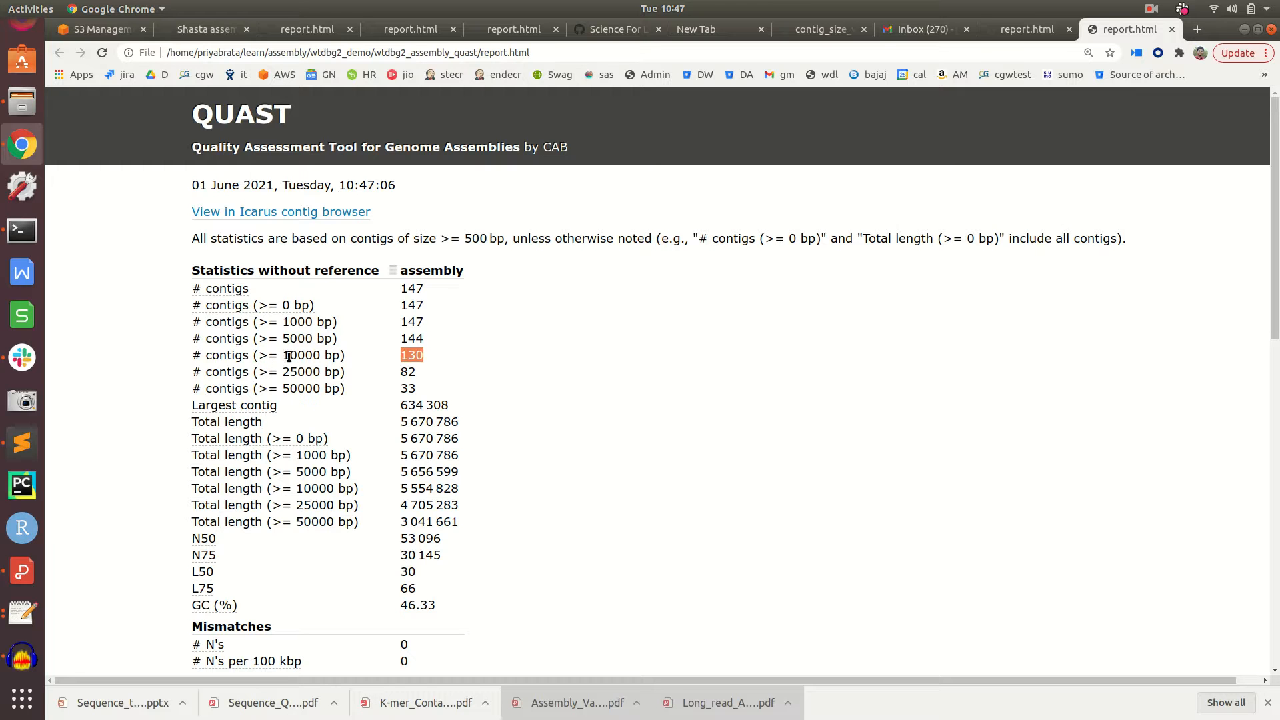
- Review the statistics table, highlighting the 130 contigs of at least 10000 bp and the total length
scroll(down, 3)
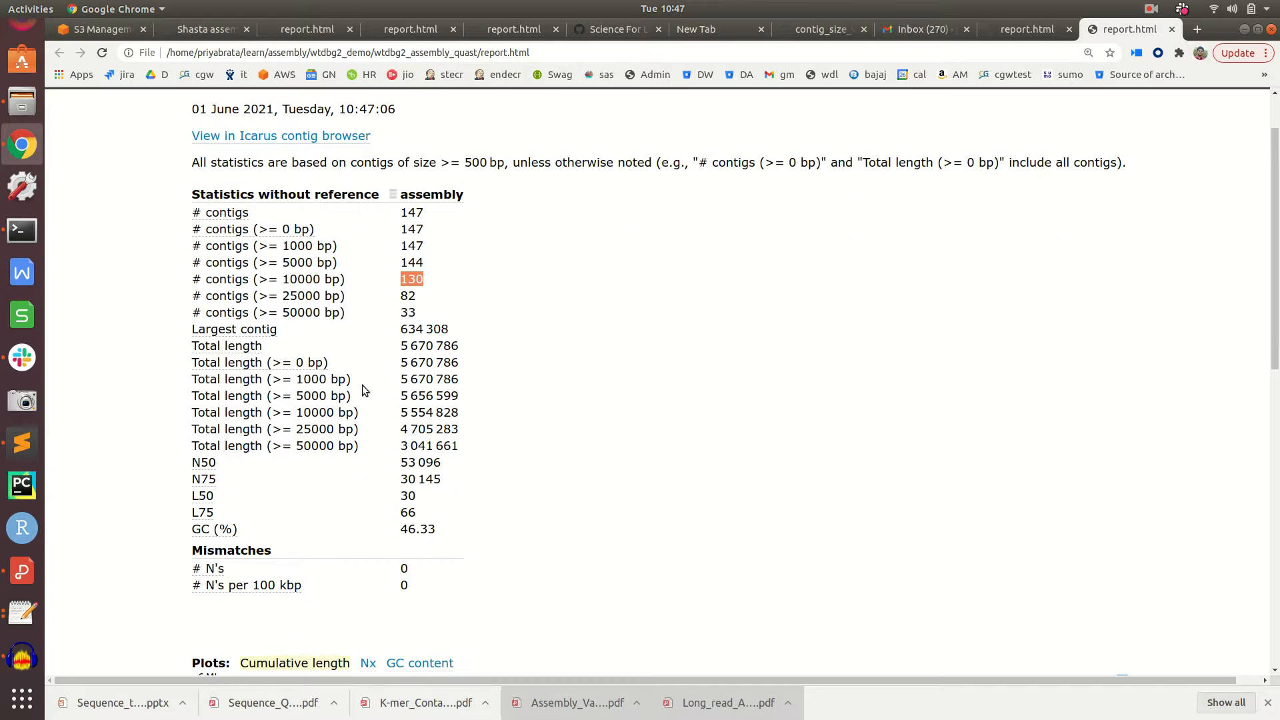
double_click(423, 329)
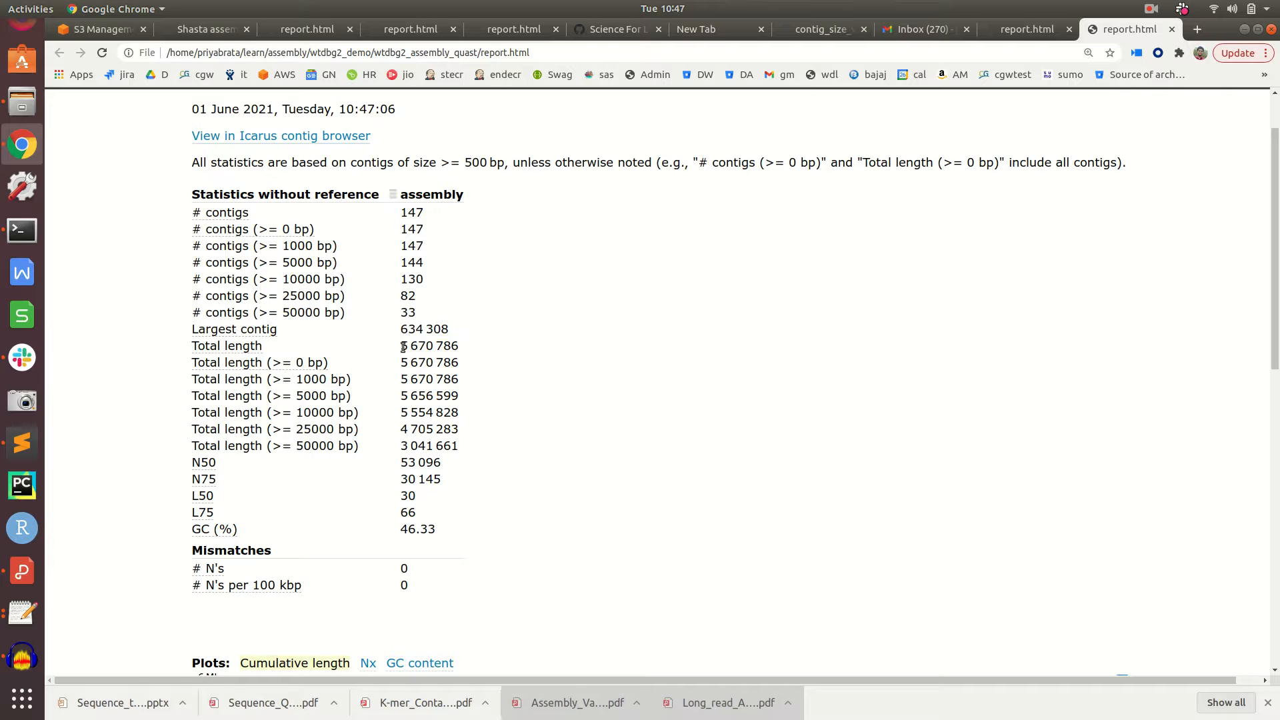
double_click(428, 346)
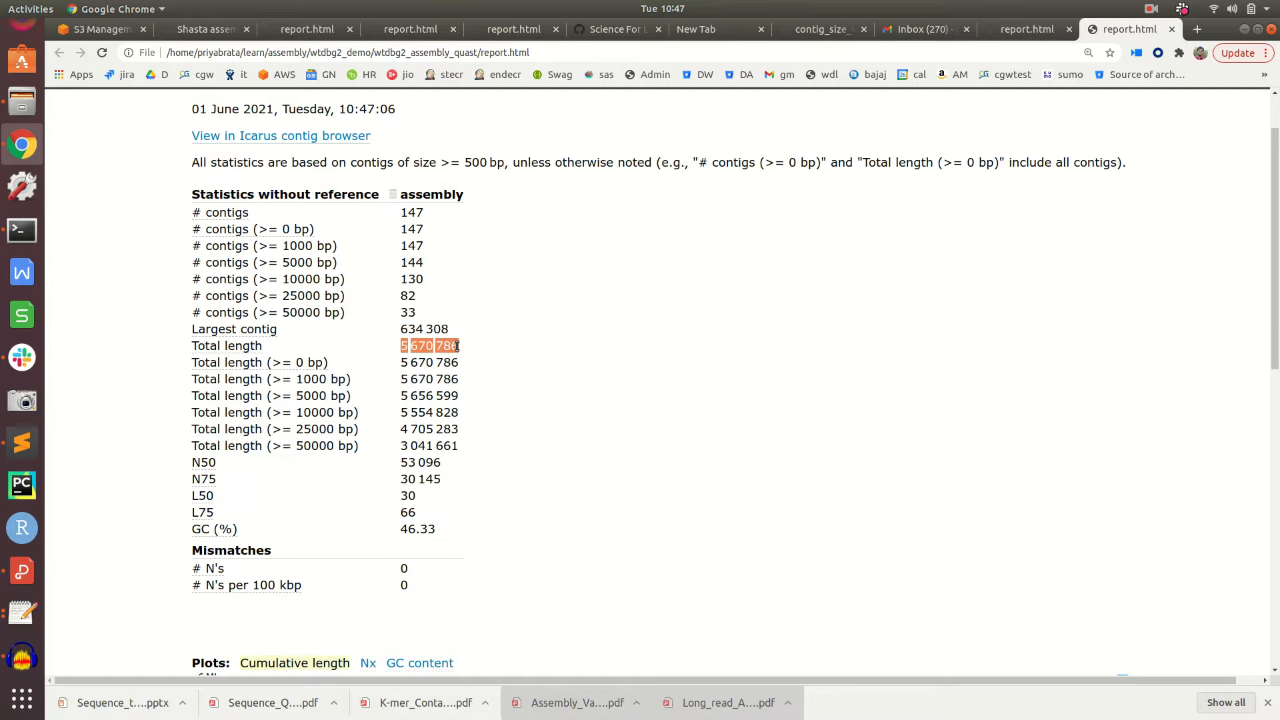
scroll(down, 3)
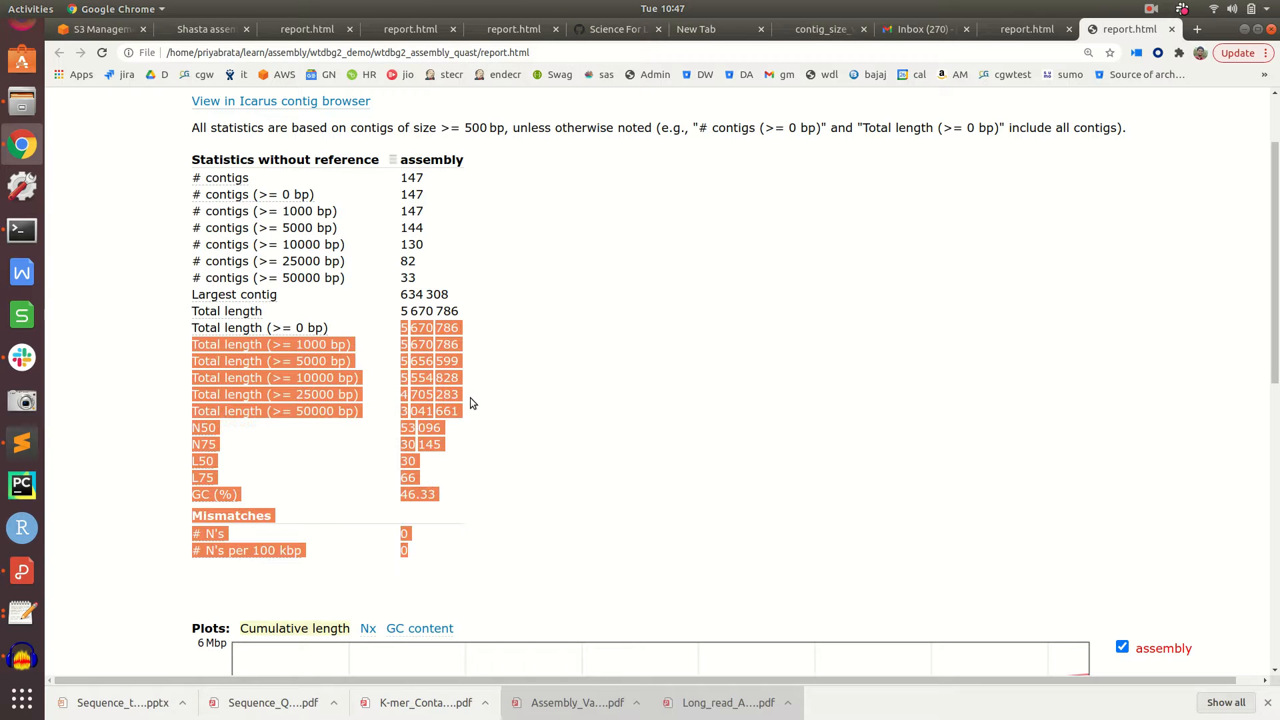
- Scroll down to the cumulative length plot reaching about 5.67 Mbp over 147 contigs
scroll(down, 3)
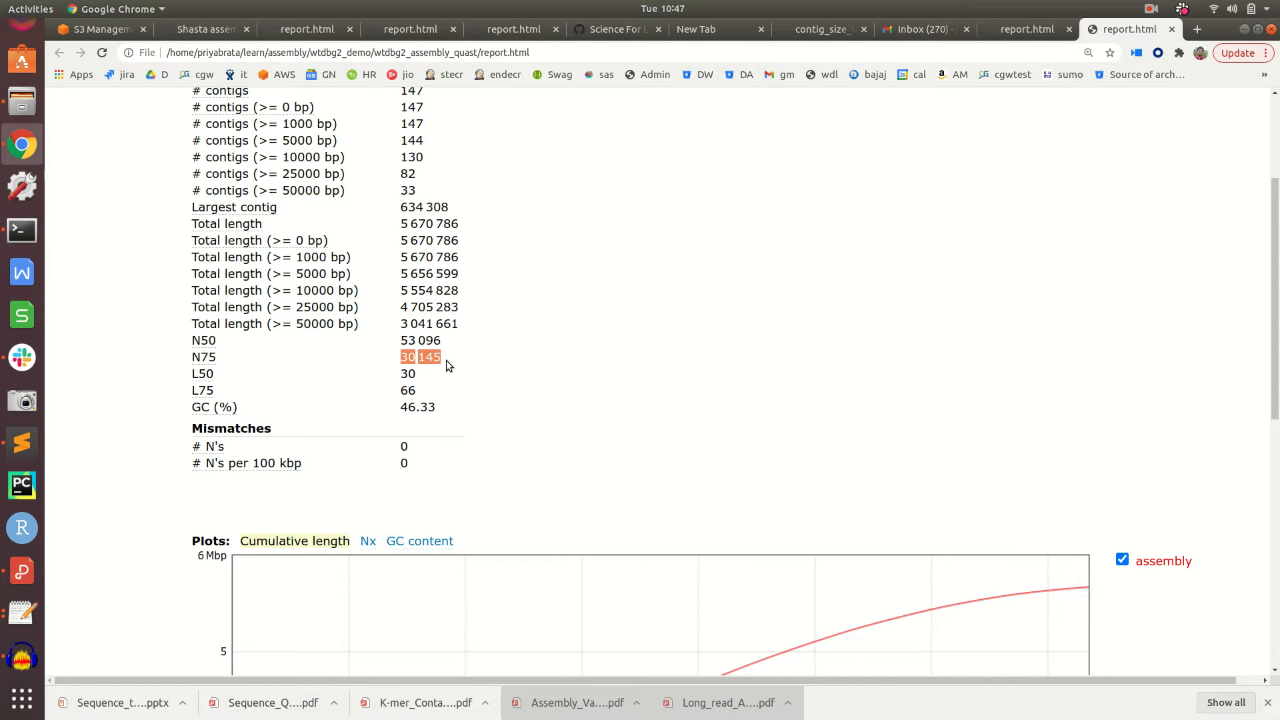
scroll(down, 3)
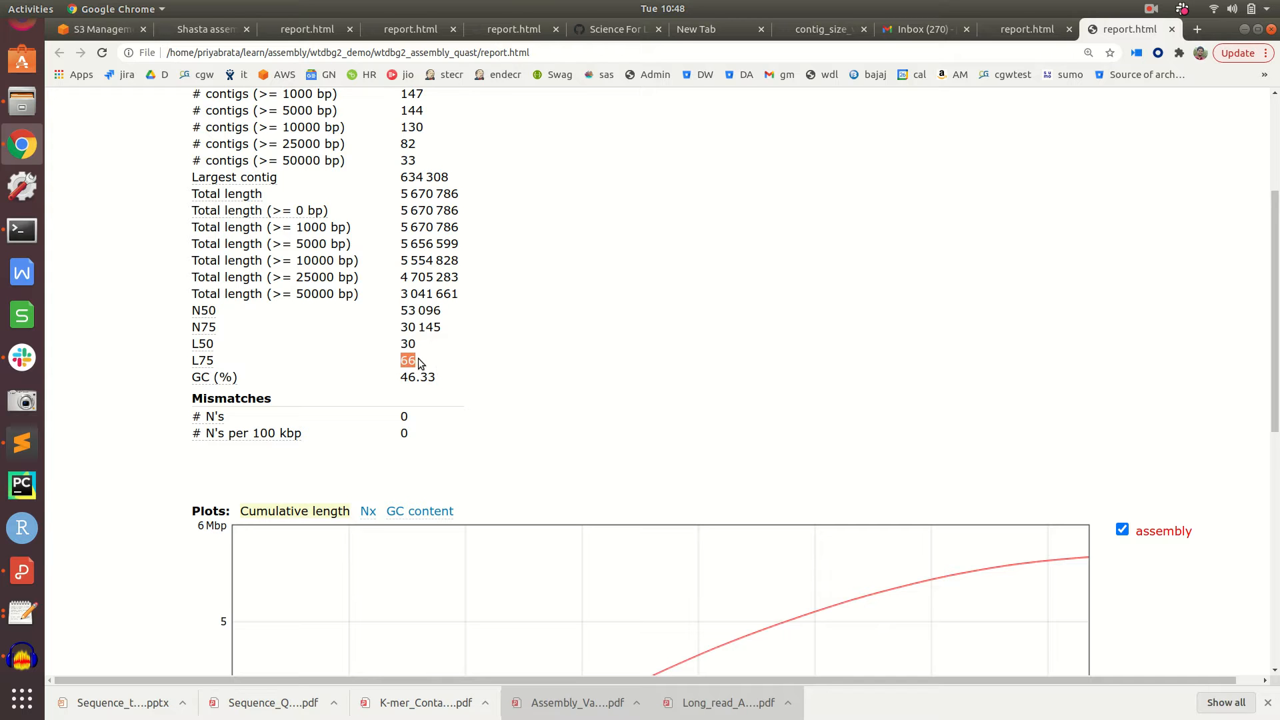
scroll(down, 3)
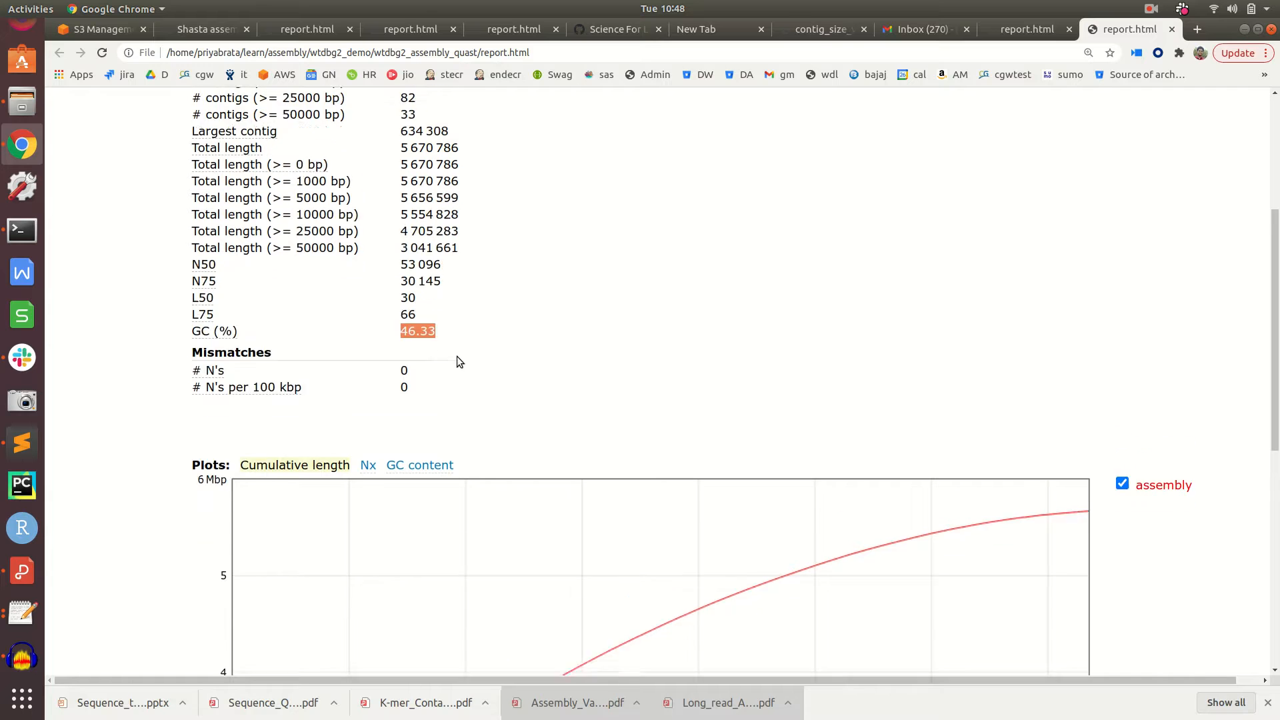
scroll(down, 3)
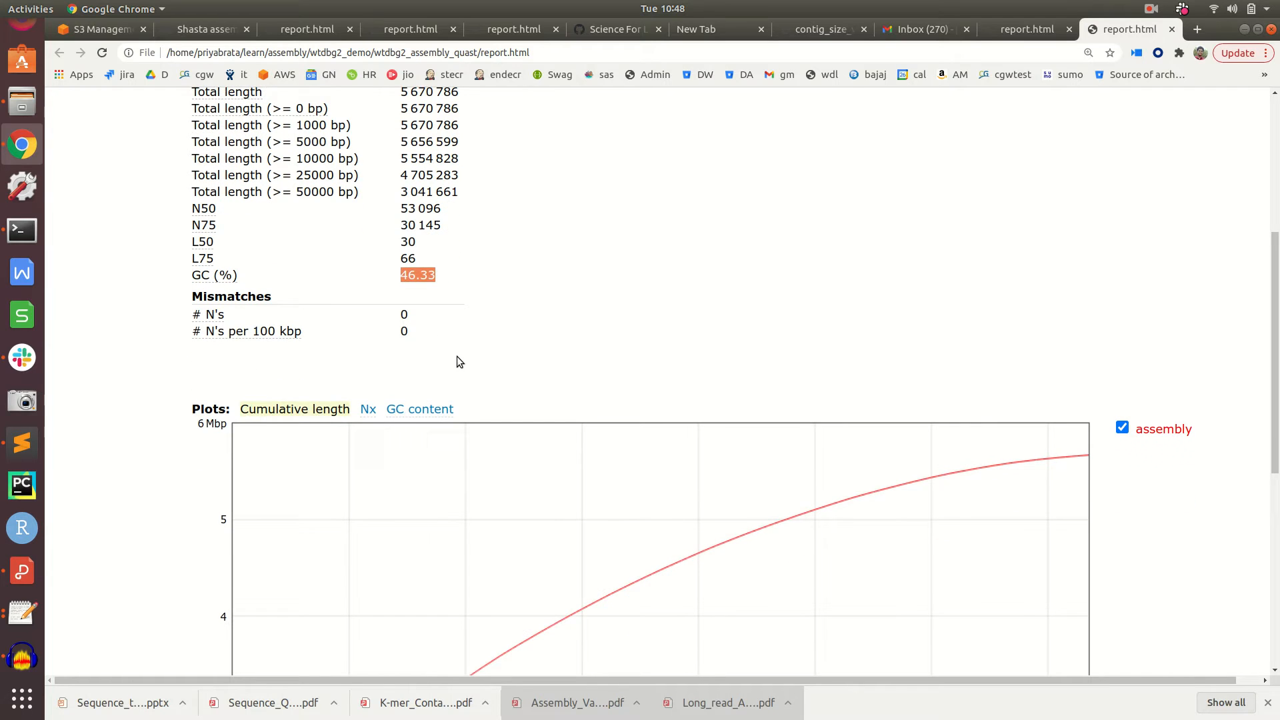
scroll(down, 3)
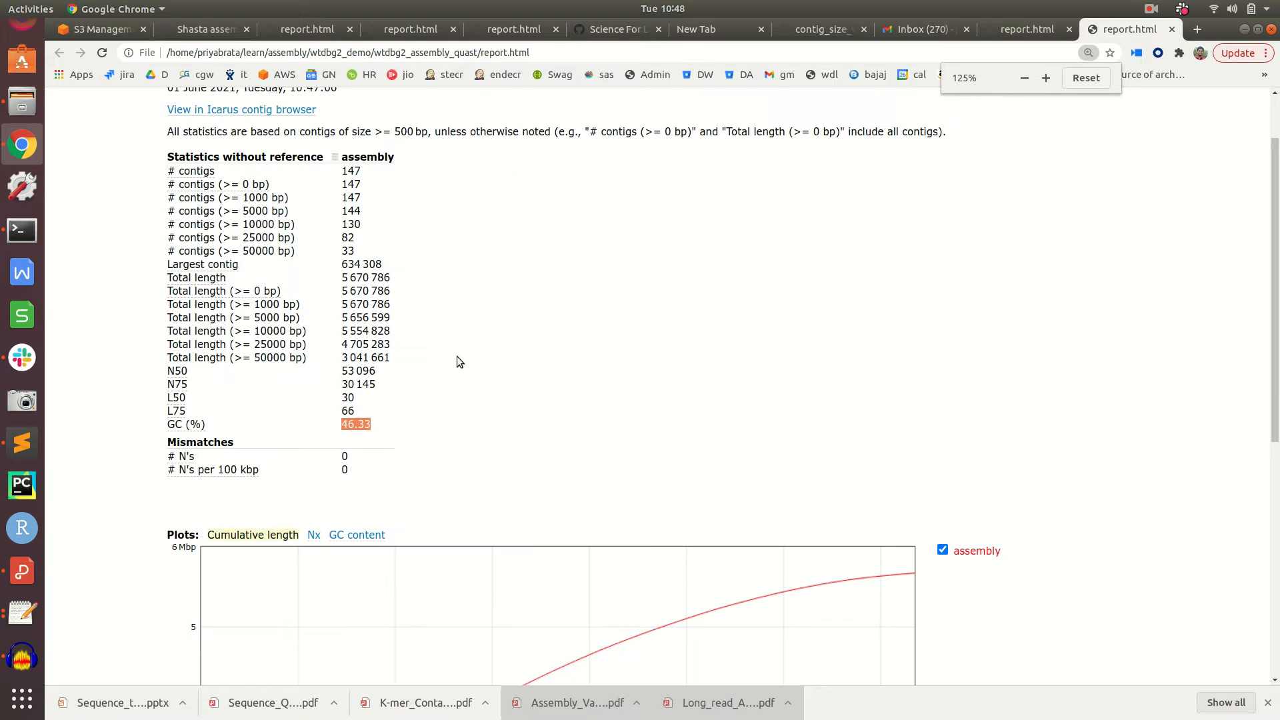
scroll(down, 3)
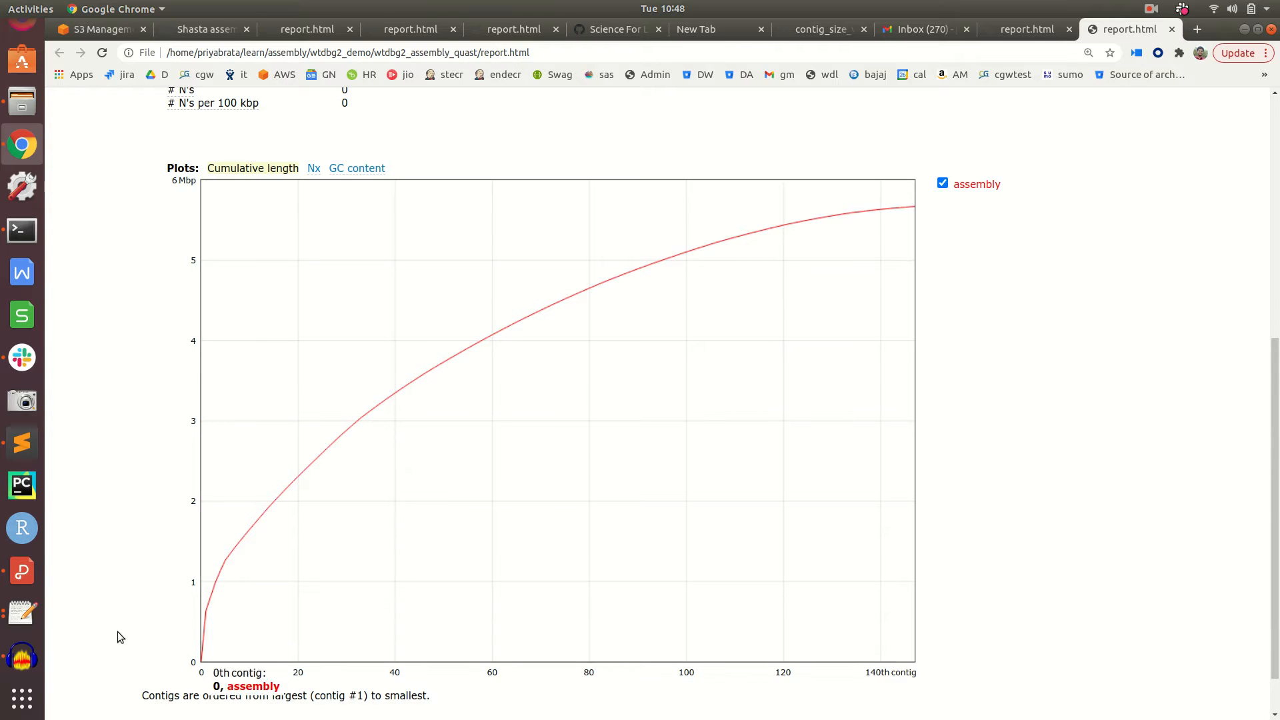
mouse_move(869, 682)
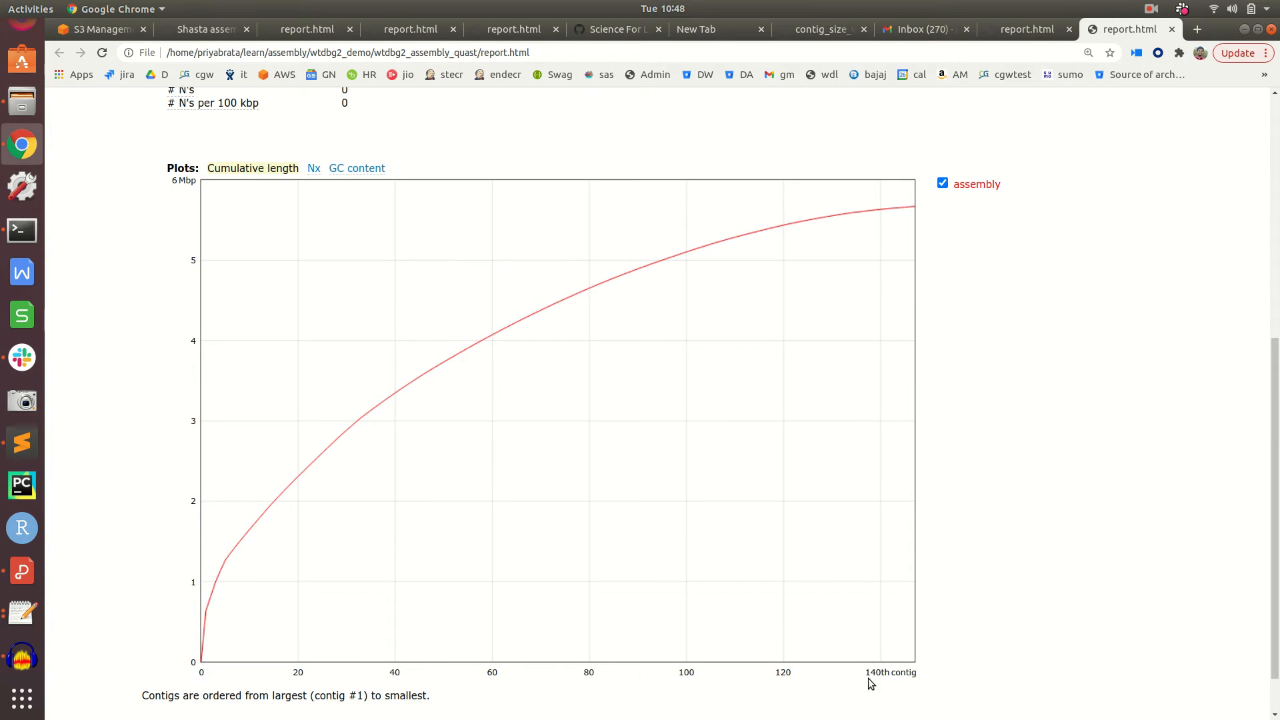
mouse_move(272, 511)
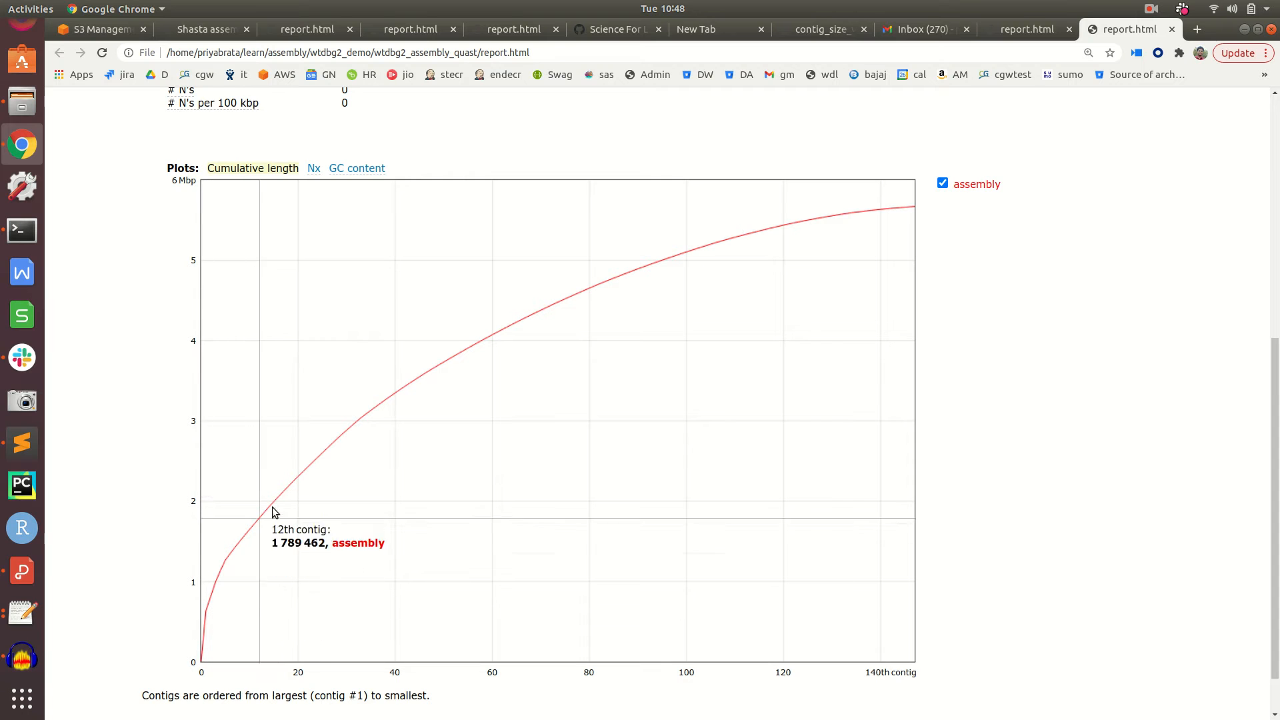
mouse_move(911, 210)
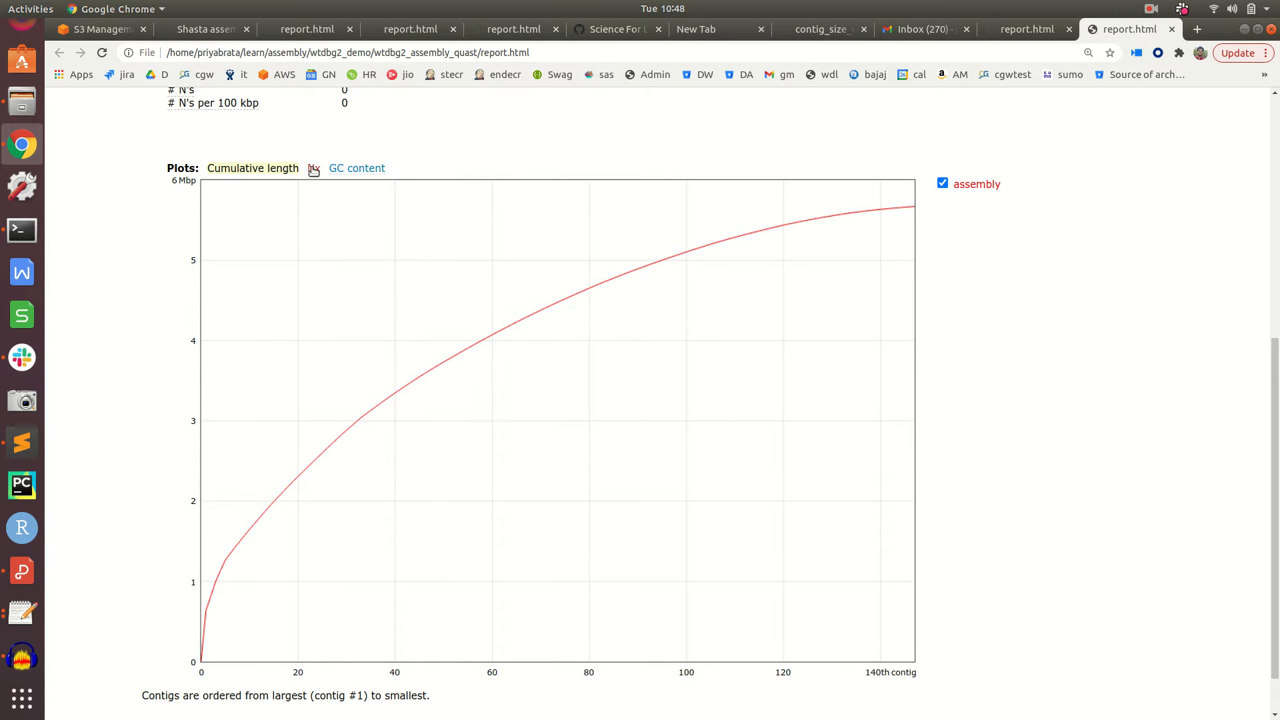
- View the Nx plot, then the GC content plot counted by contigs, peaking at 45–50%
click(313, 168)
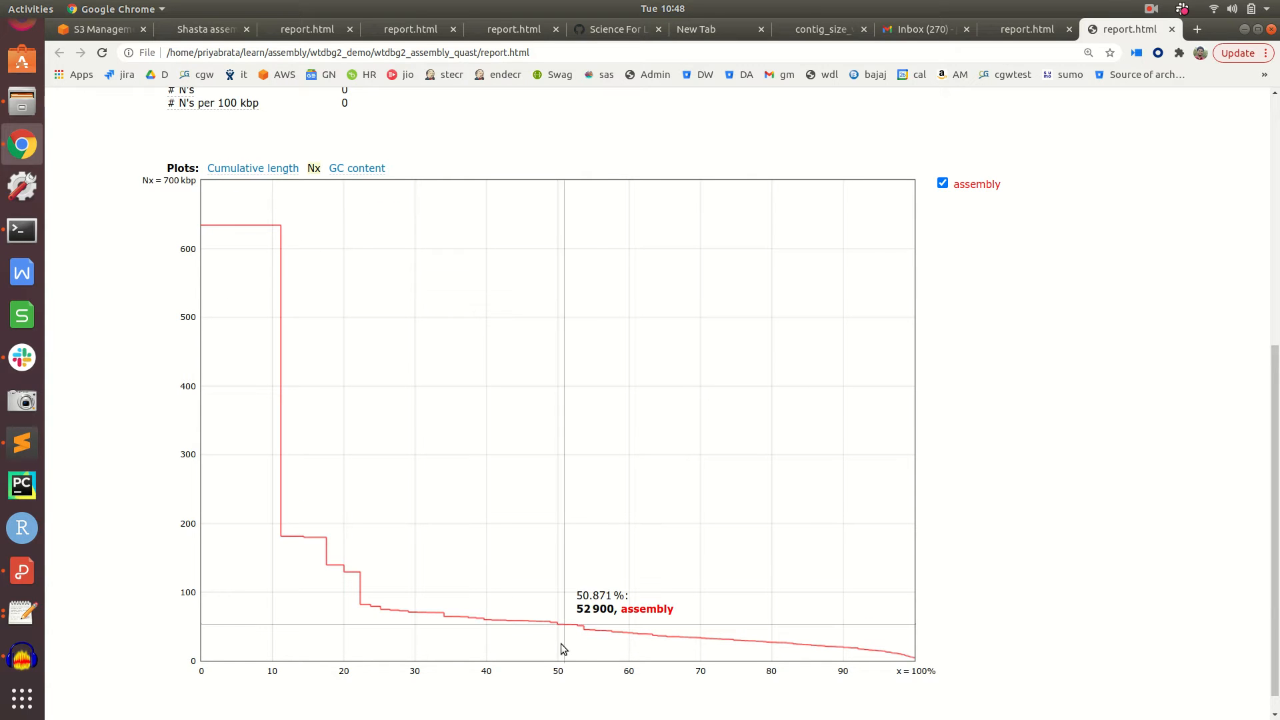
mouse_move(699, 687)
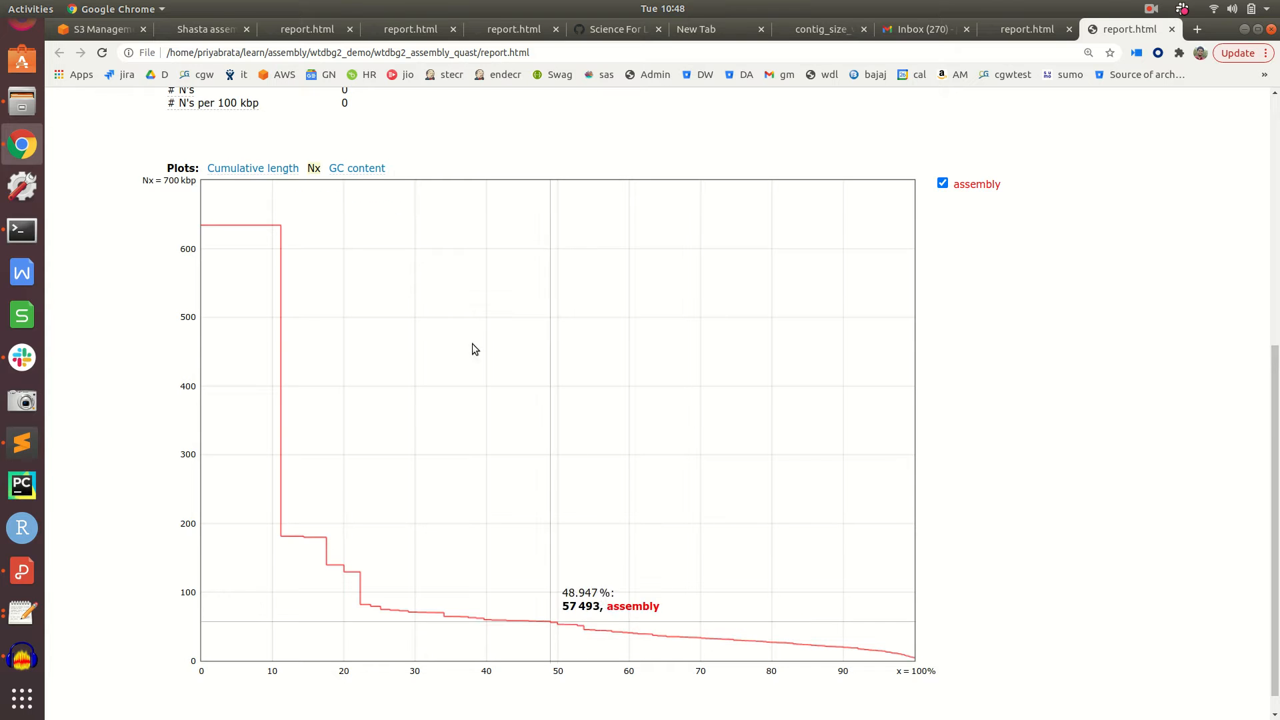
click(356, 168)
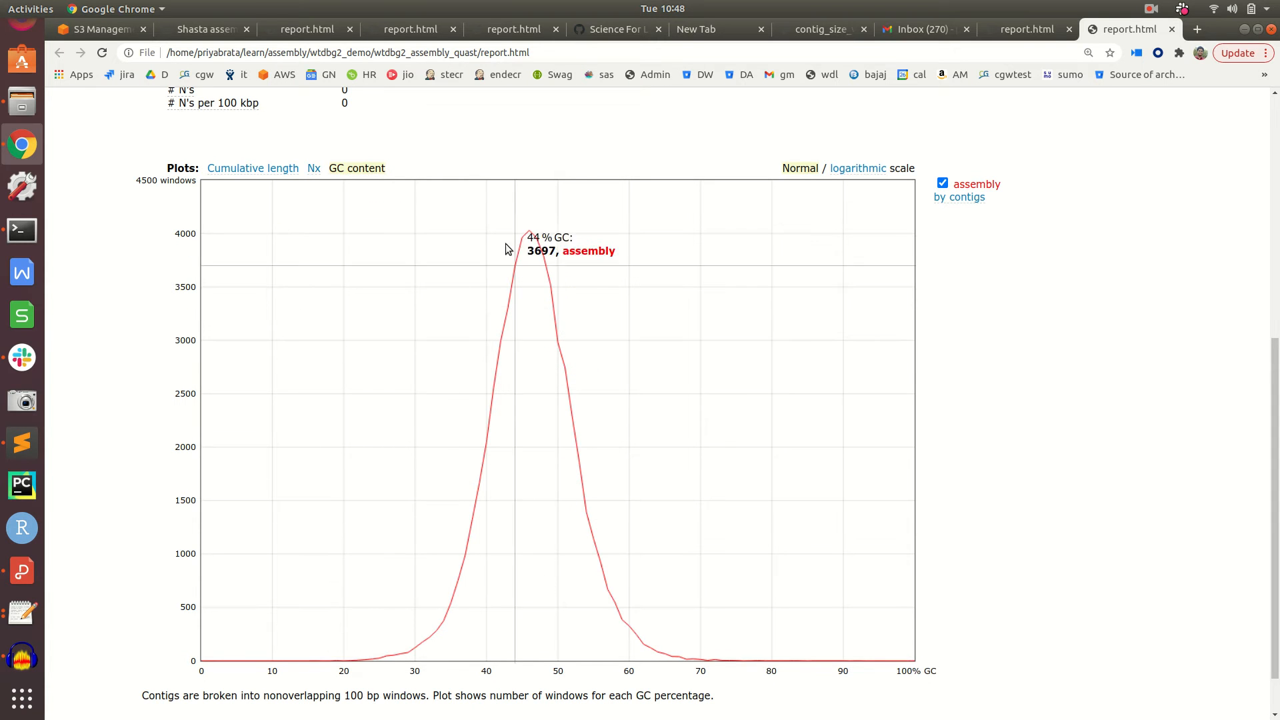
mouse_move(958, 201)
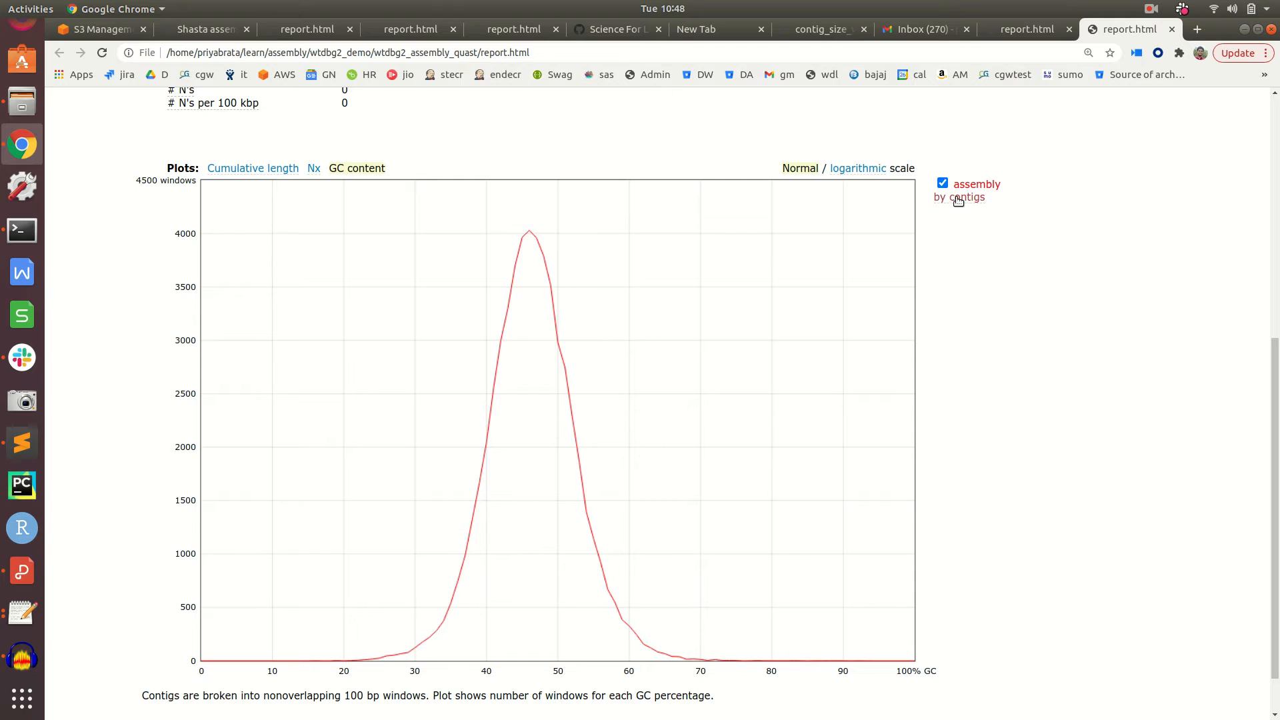
click(963, 197)
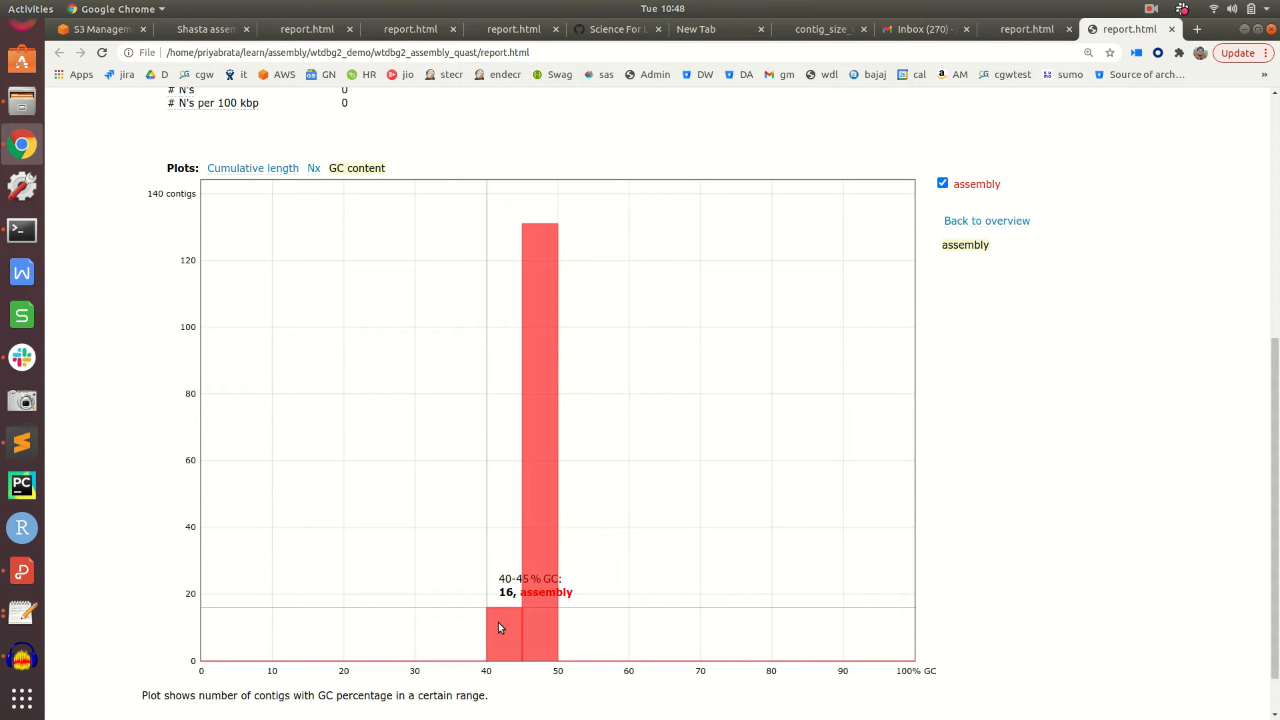
mouse_move(556, 509)
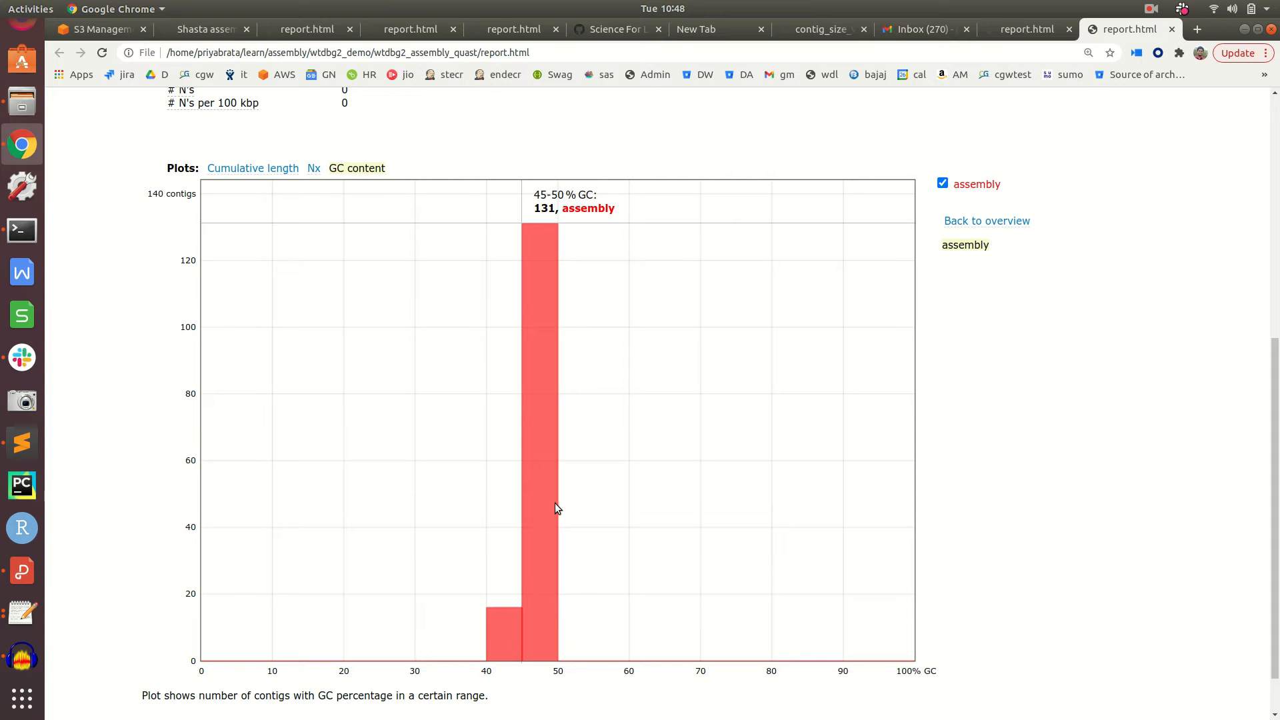
mouse_move(546, 508)
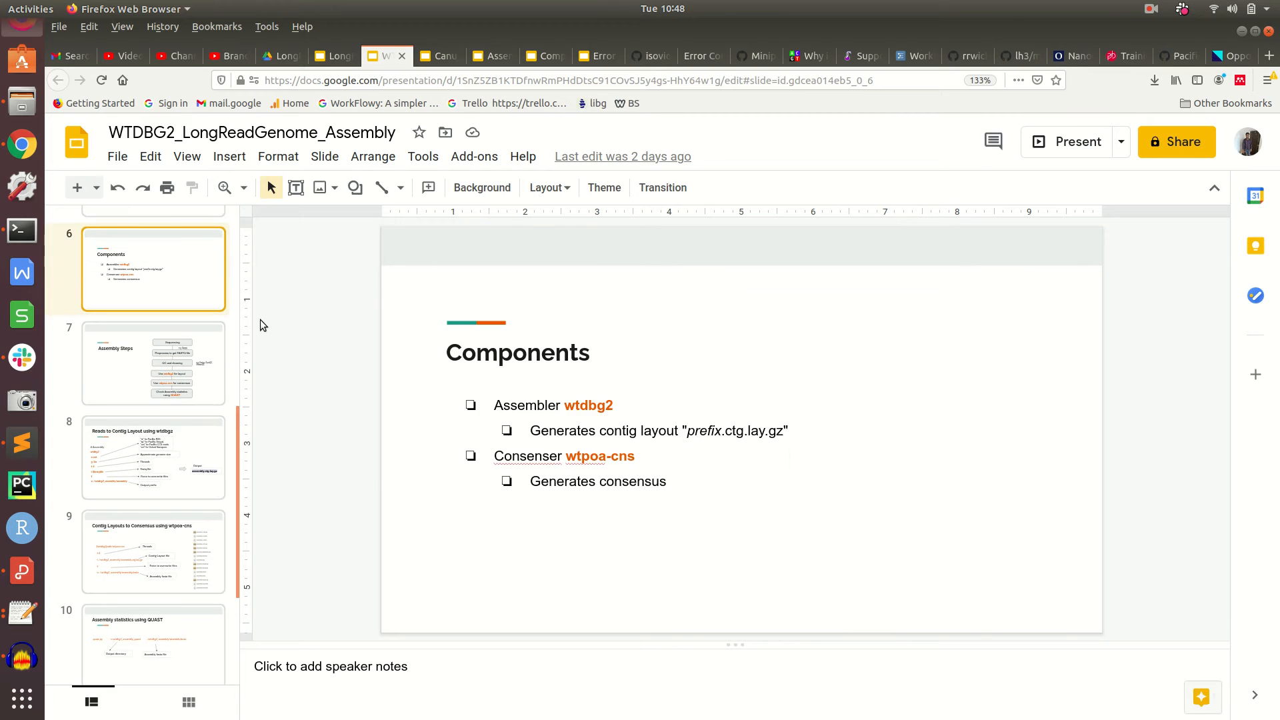
- Step from the Features slide through the Canu title slide to Support The Channel
click(154, 363)
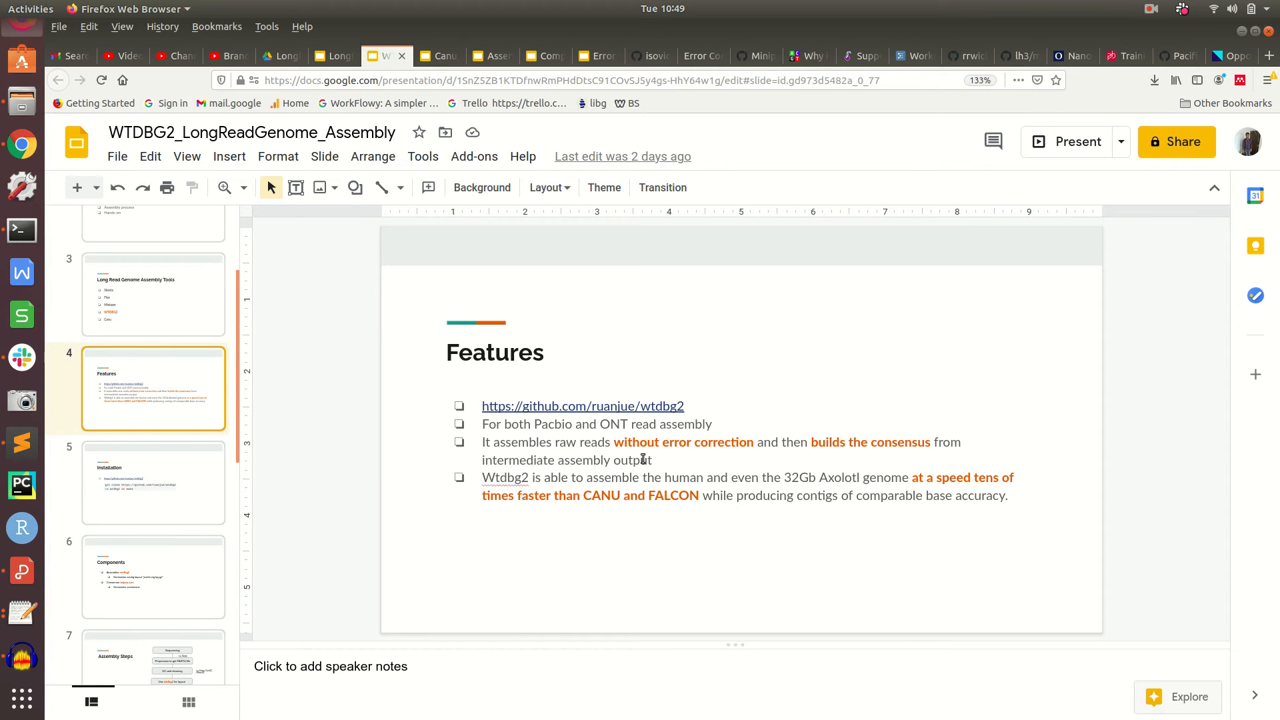
mouse_move(701, 448)
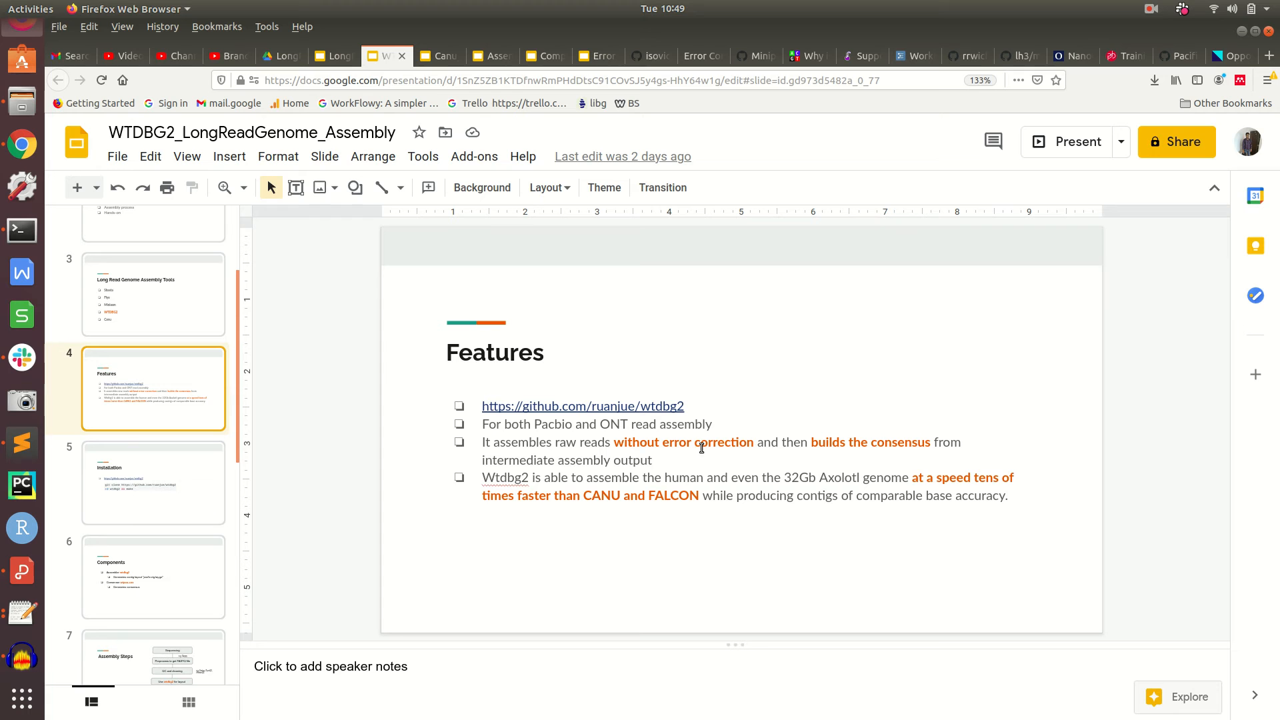
mouse_move(920, 447)
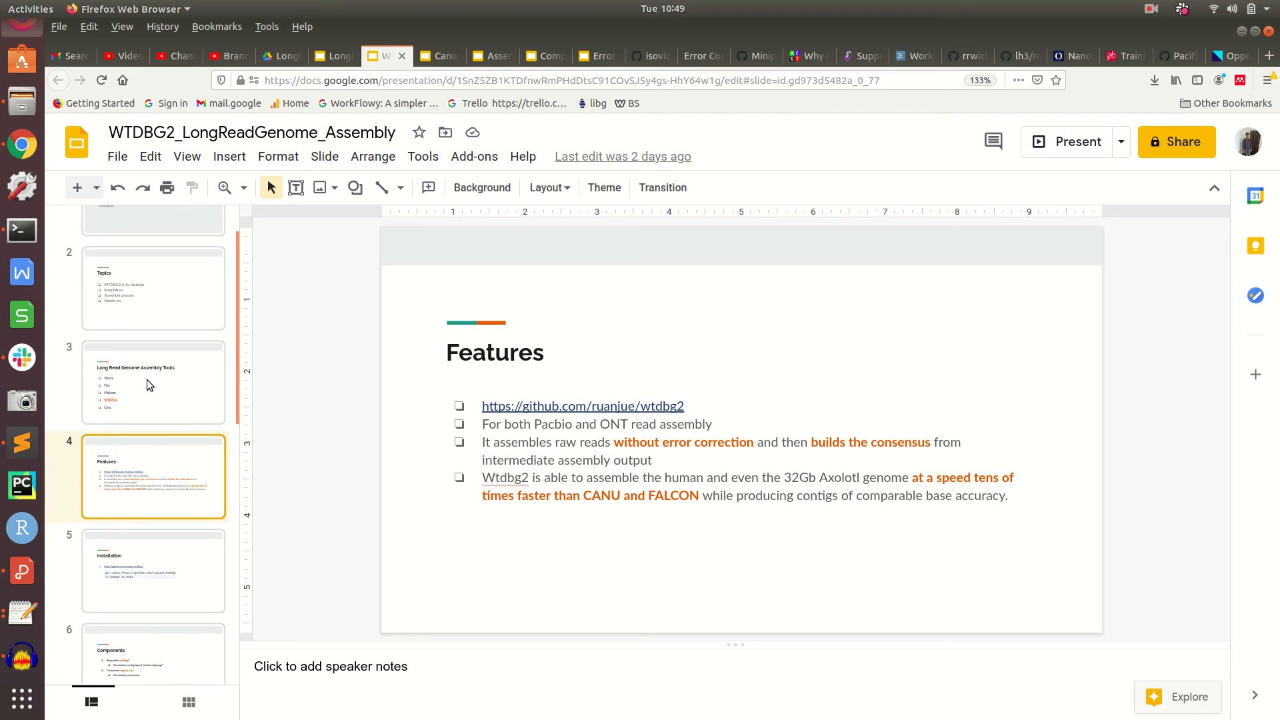
scroll(down, 3)
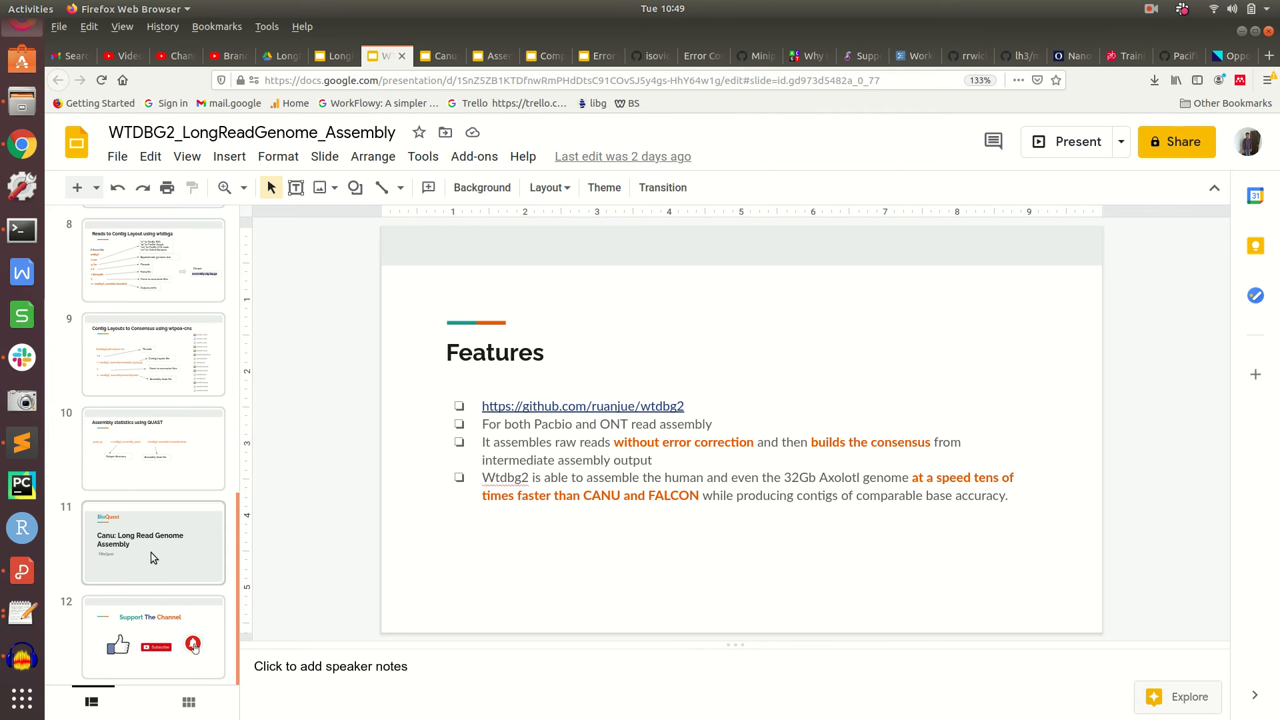
click(154, 545)
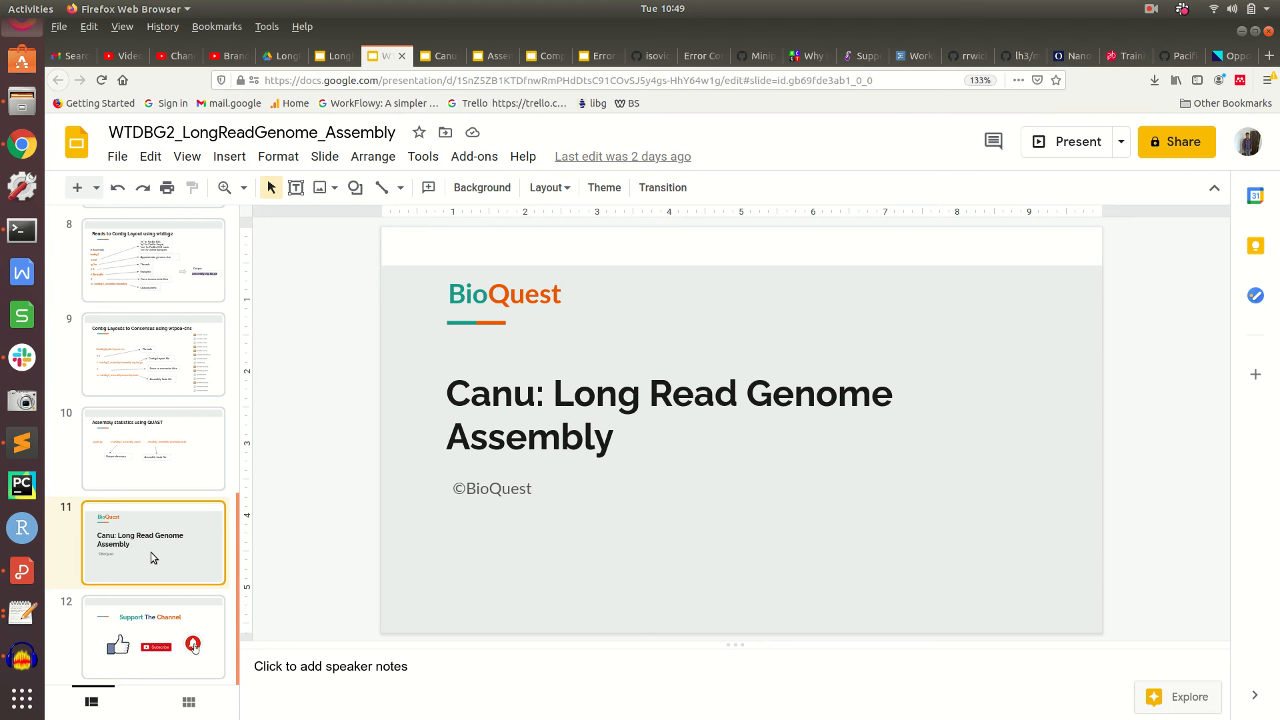
click(153, 637)
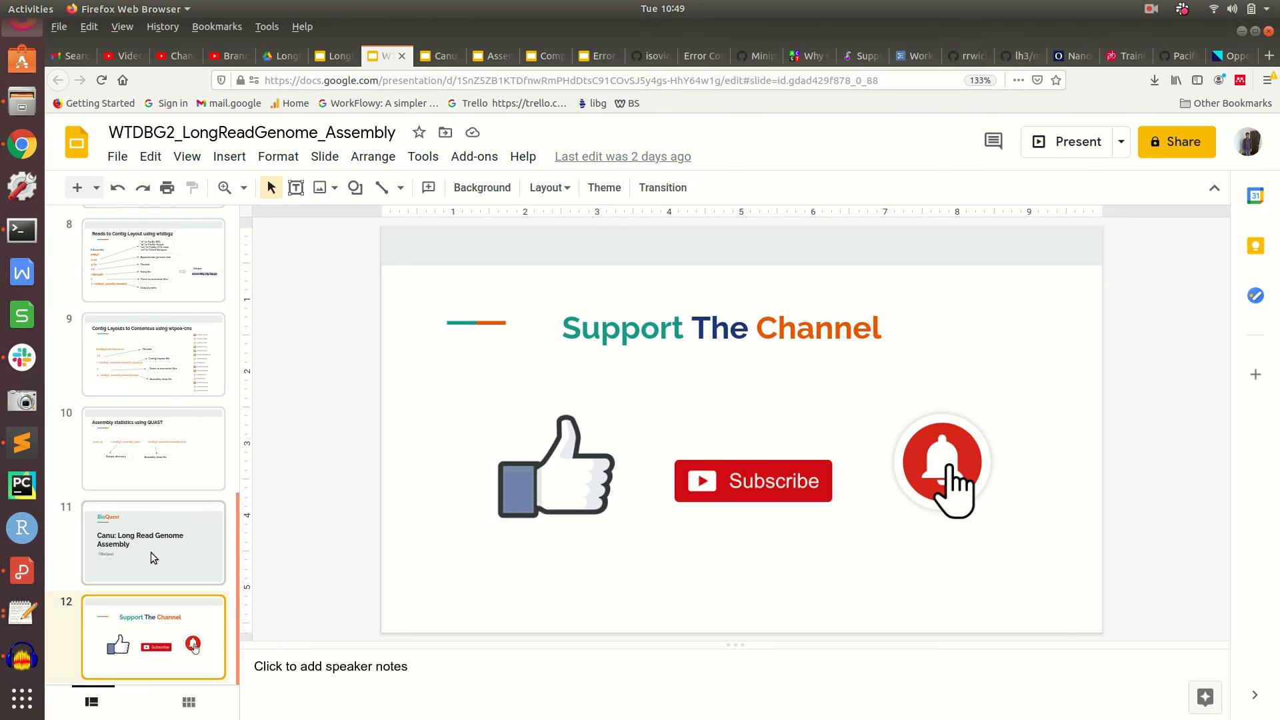